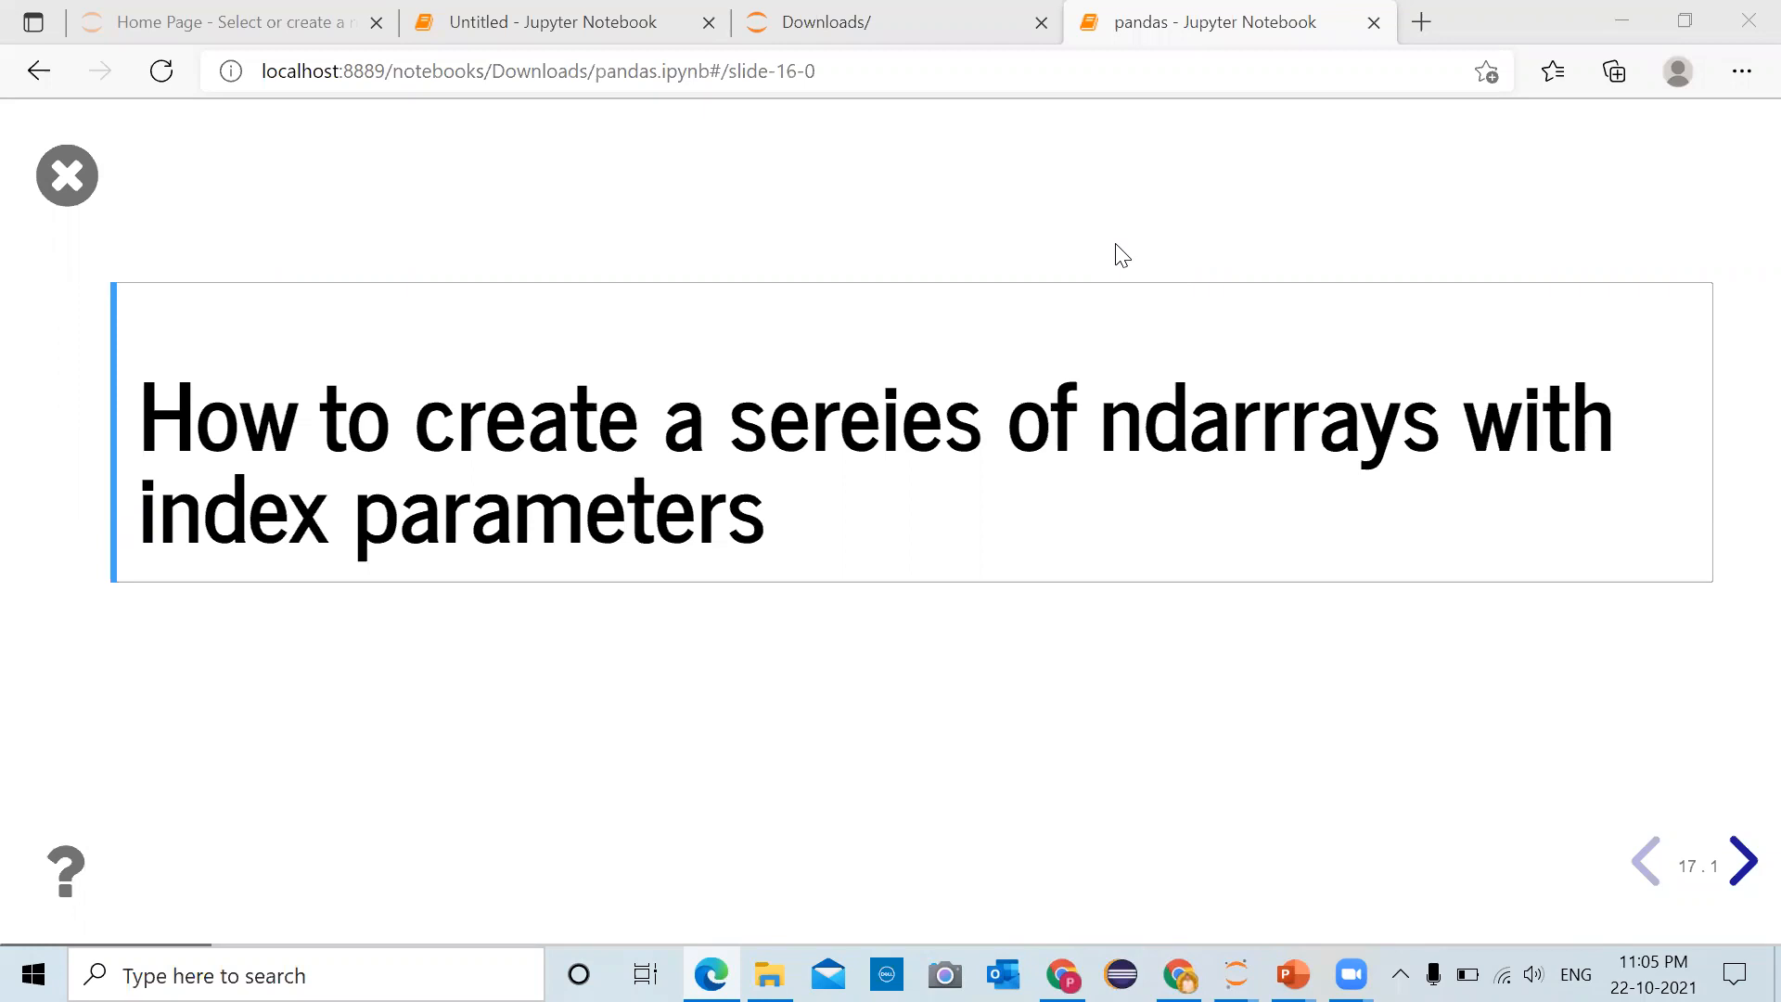
{"action": "mouse_move", "coordinate": [1297, 410]}
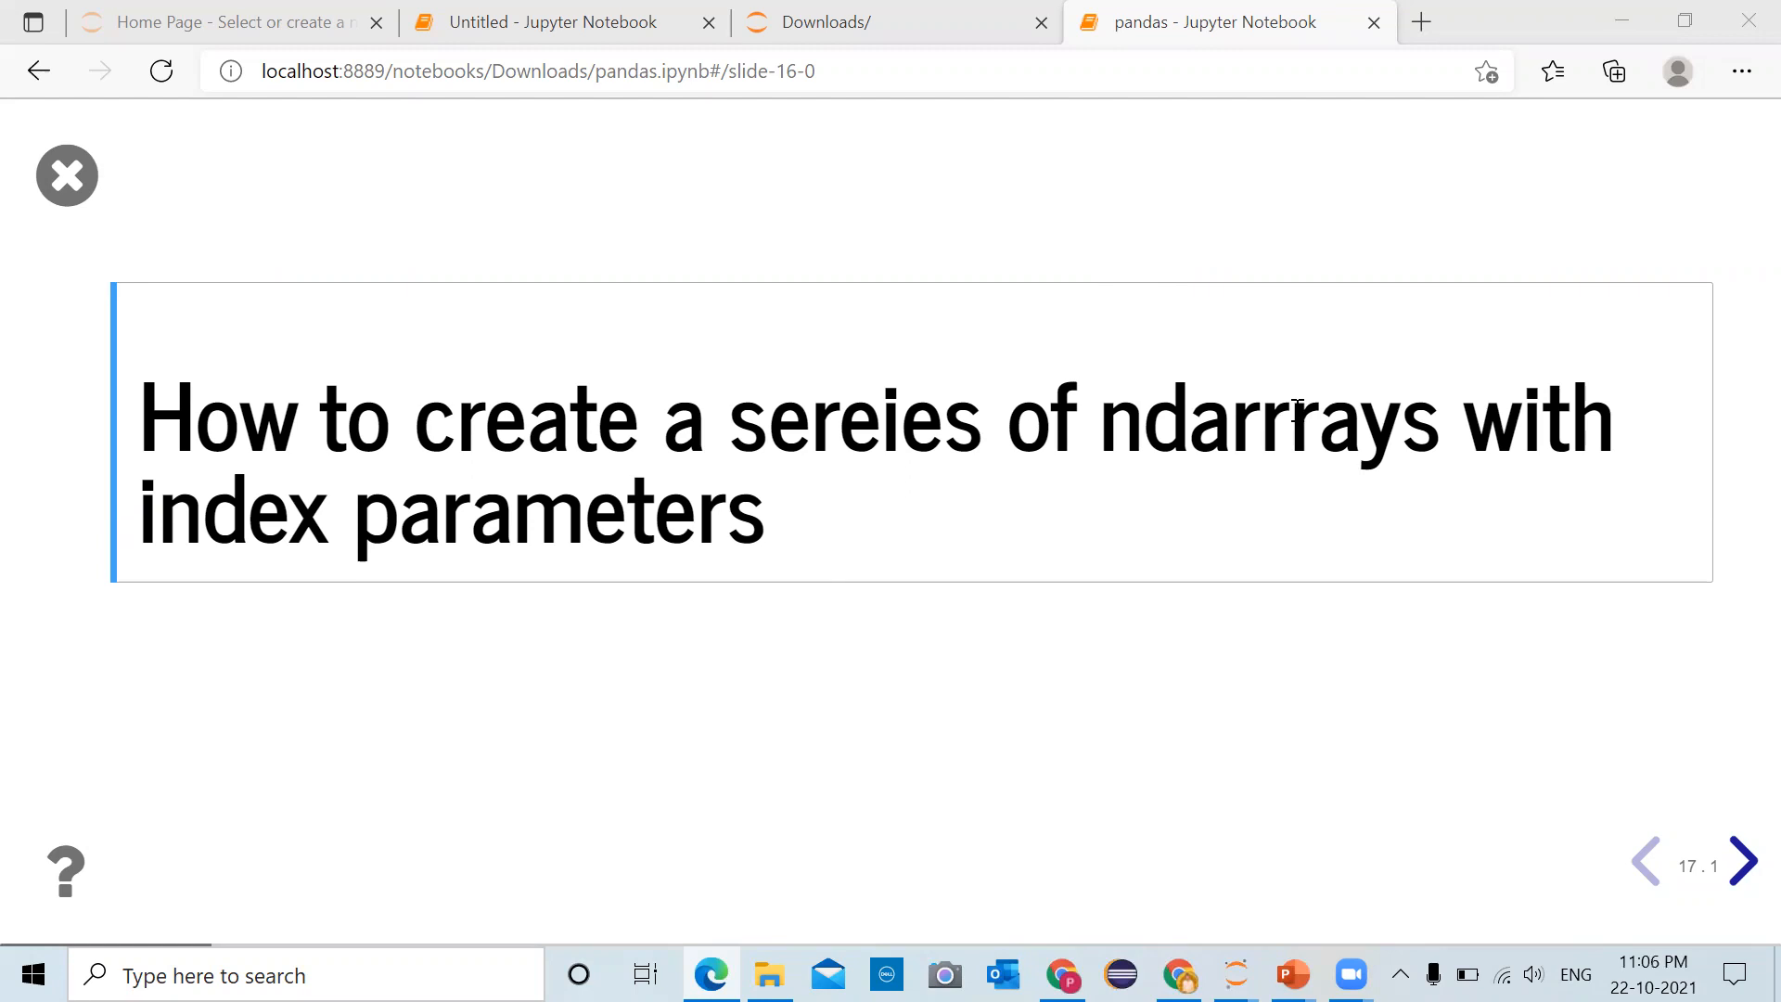
{"action": "mouse_move", "coordinate": [1719, 740]}
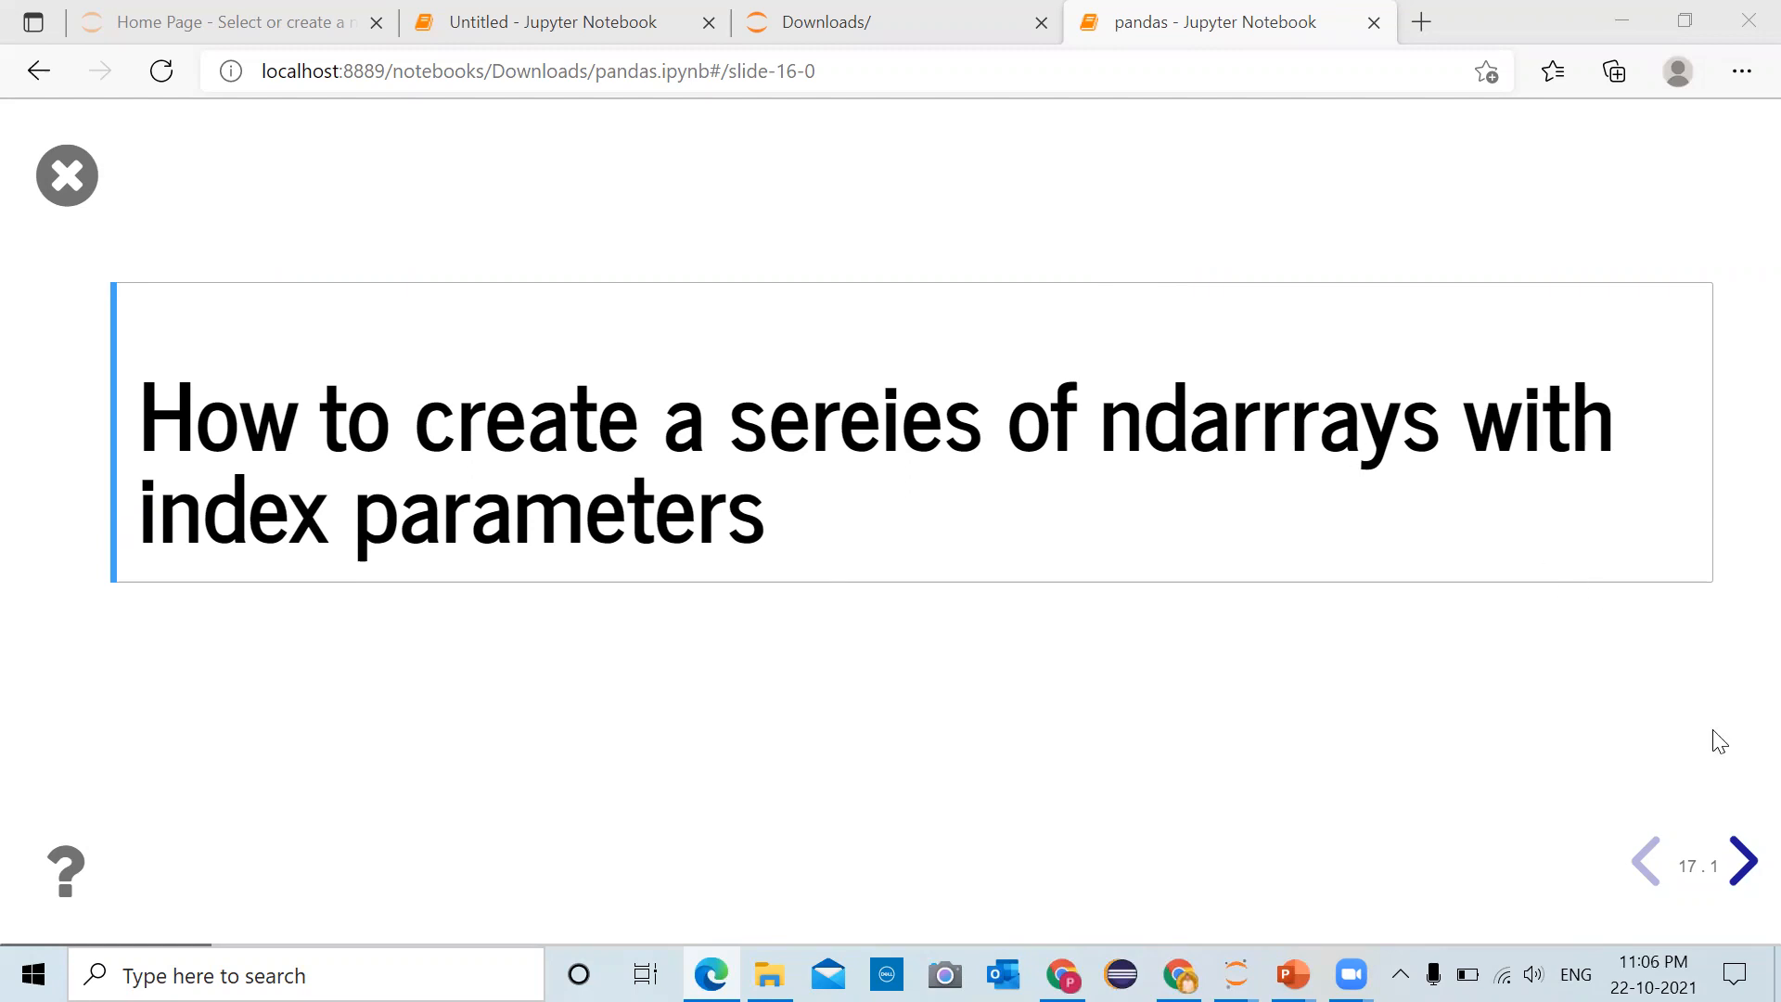
Advance the slideshow to the code slide that builds the Series indexed 100–103
{"action": "left_click", "coordinate": [1736, 859]}
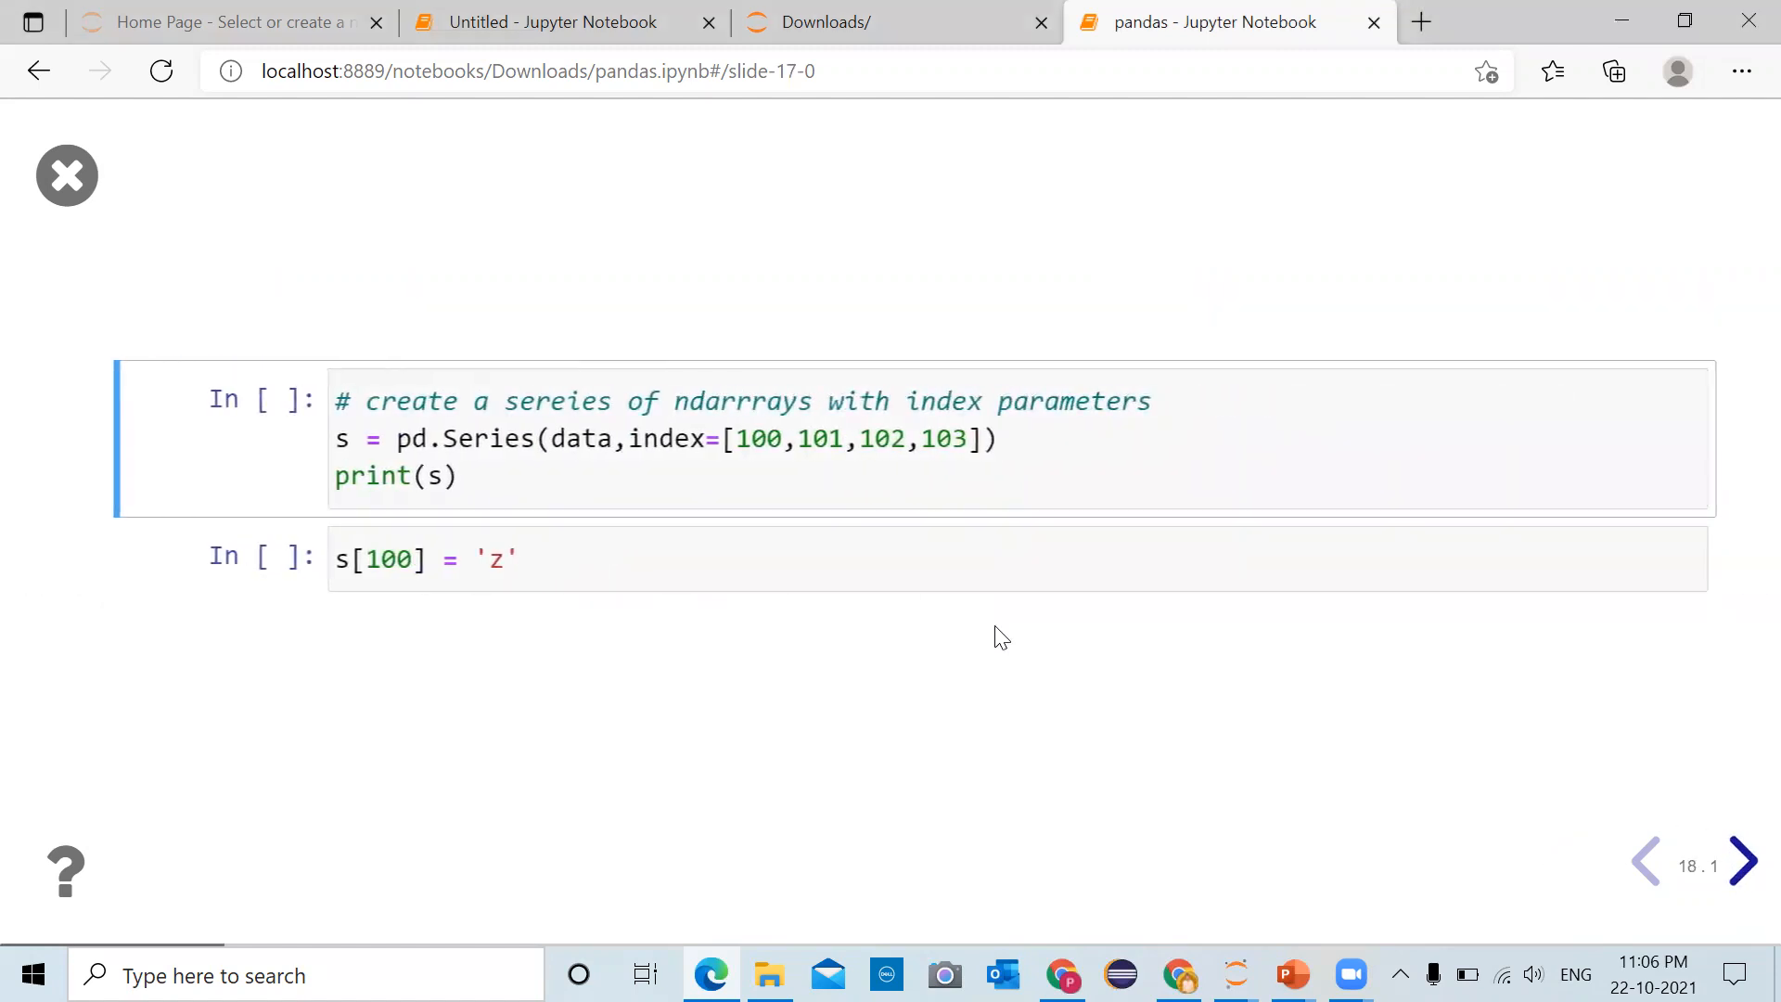
{"action": "mouse_move", "coordinate": [980, 633]}
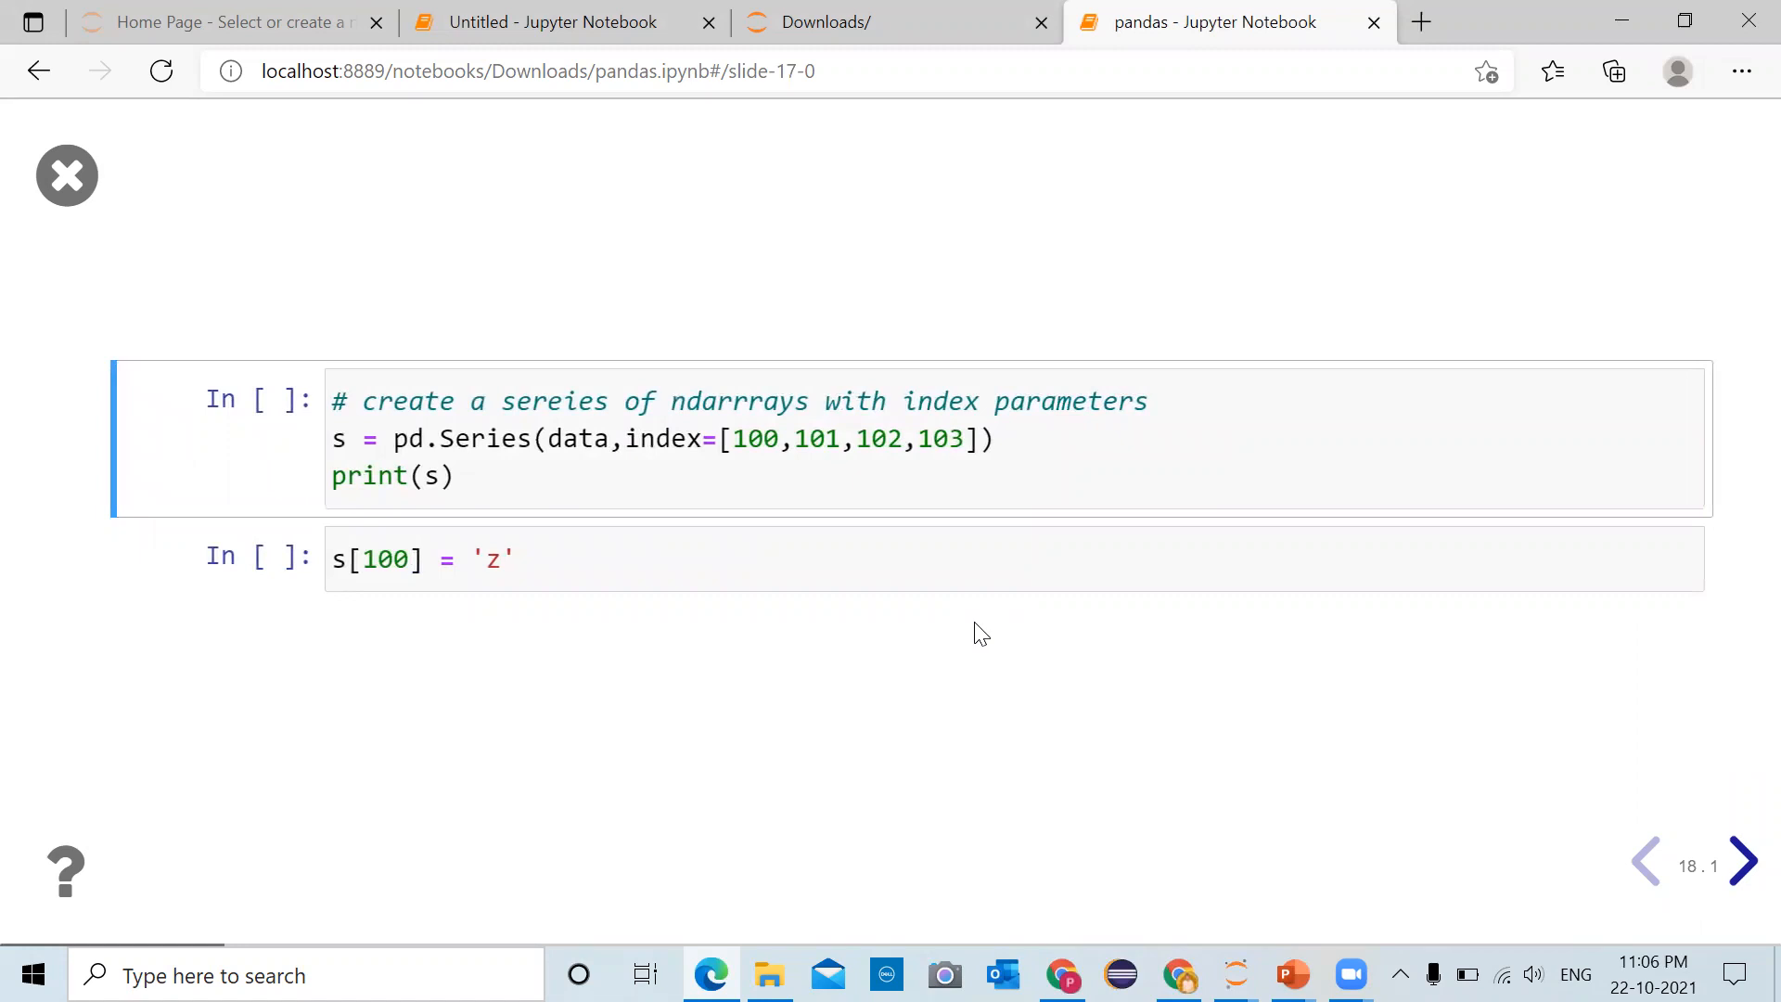
{"action": "mouse_move", "coordinate": [623, 479]}
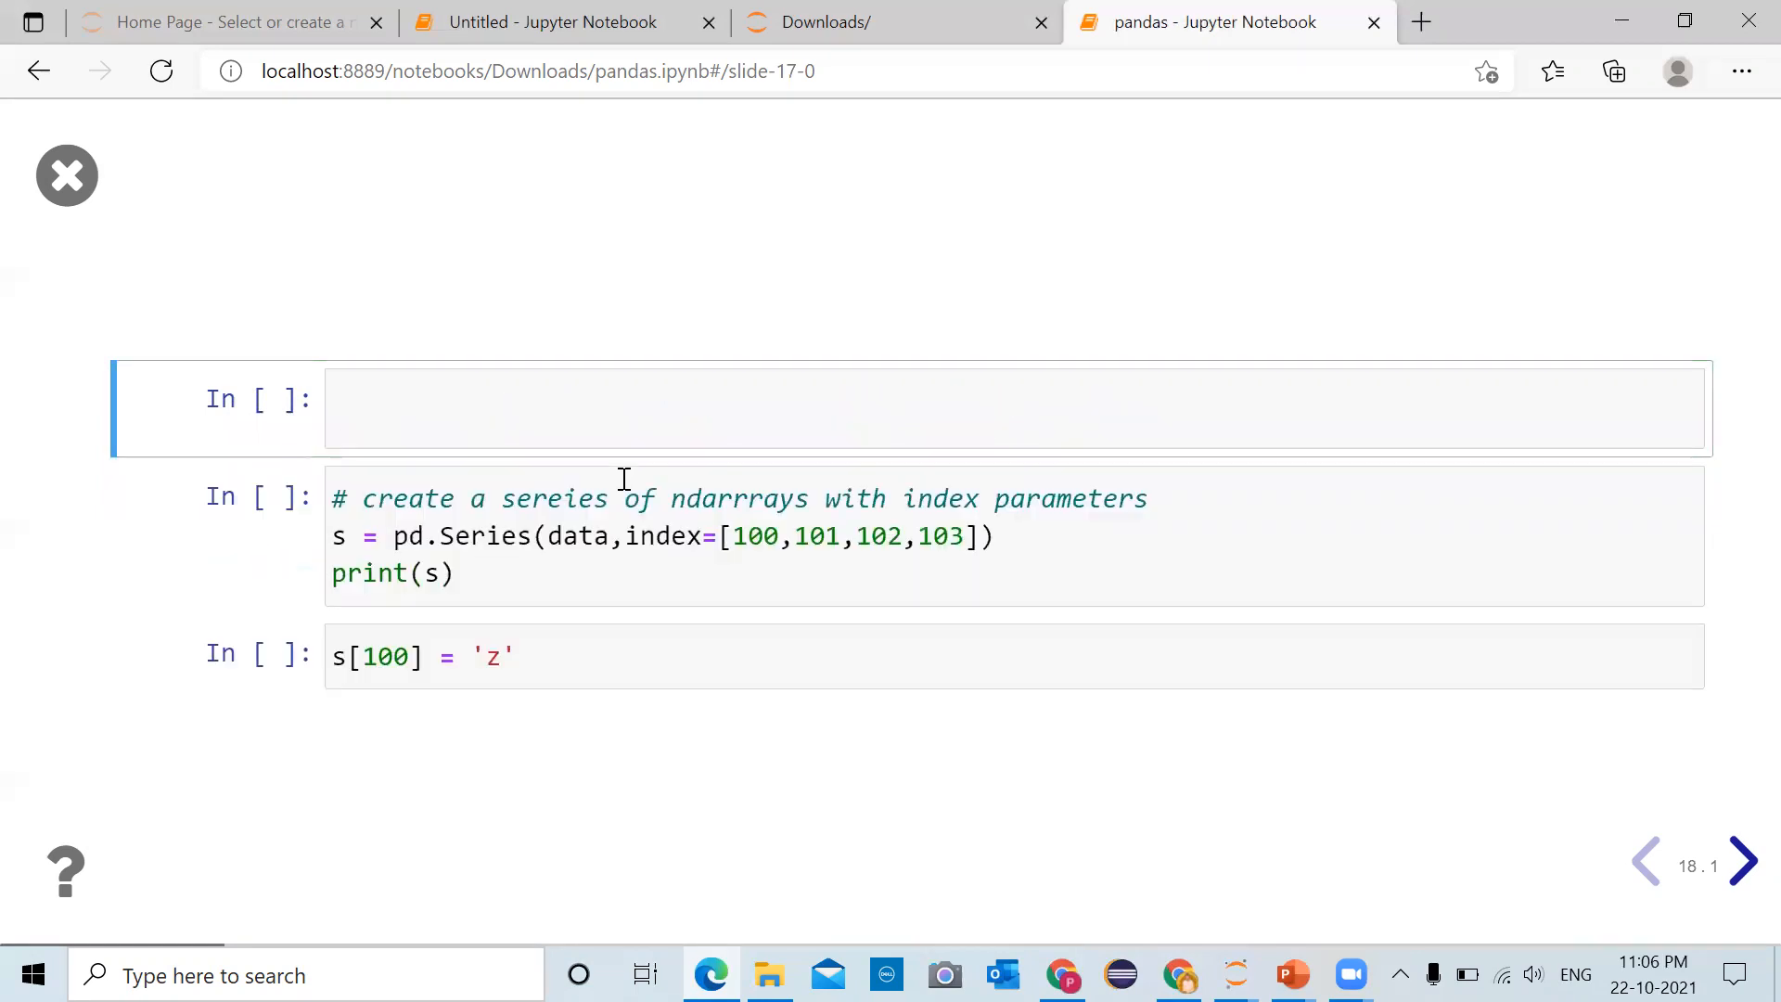
Enter data in the new empty cell to display the array ['a', 'b', 'c', 'd']
{"action": "left_click", "coordinate": [550, 408]}
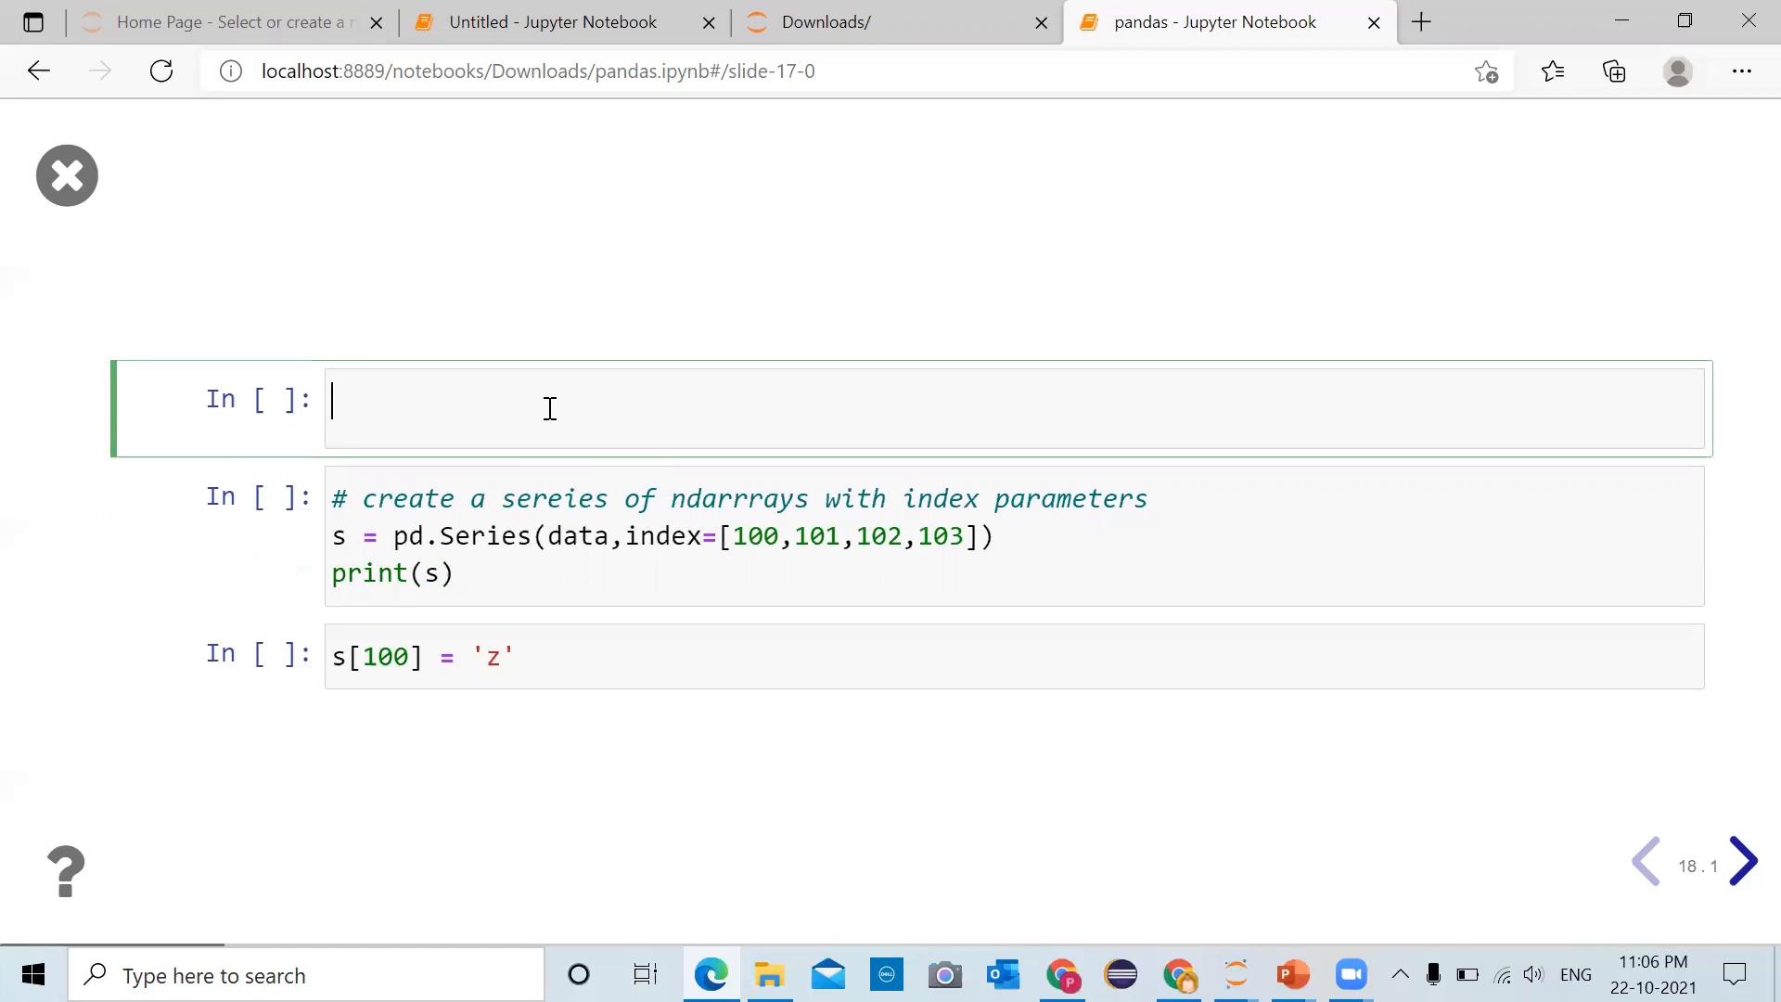
{"action": "type", "text": "data"}
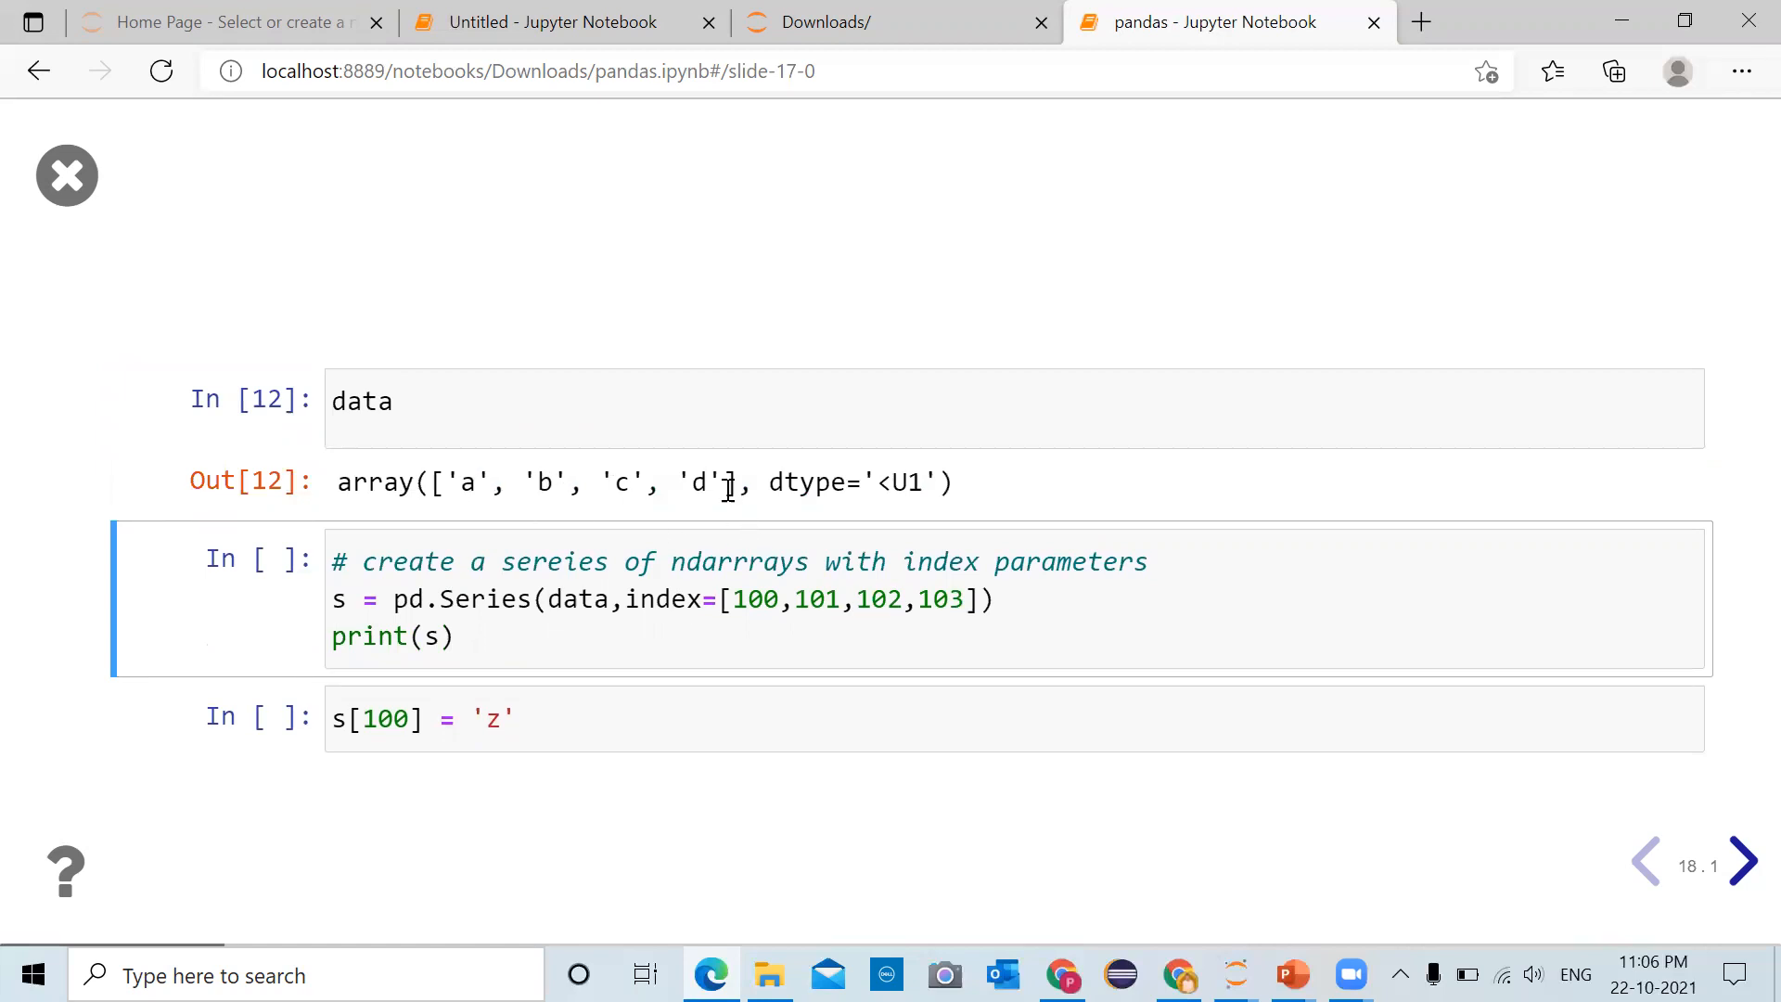
{"action": "mouse_move", "coordinate": [814, 483]}
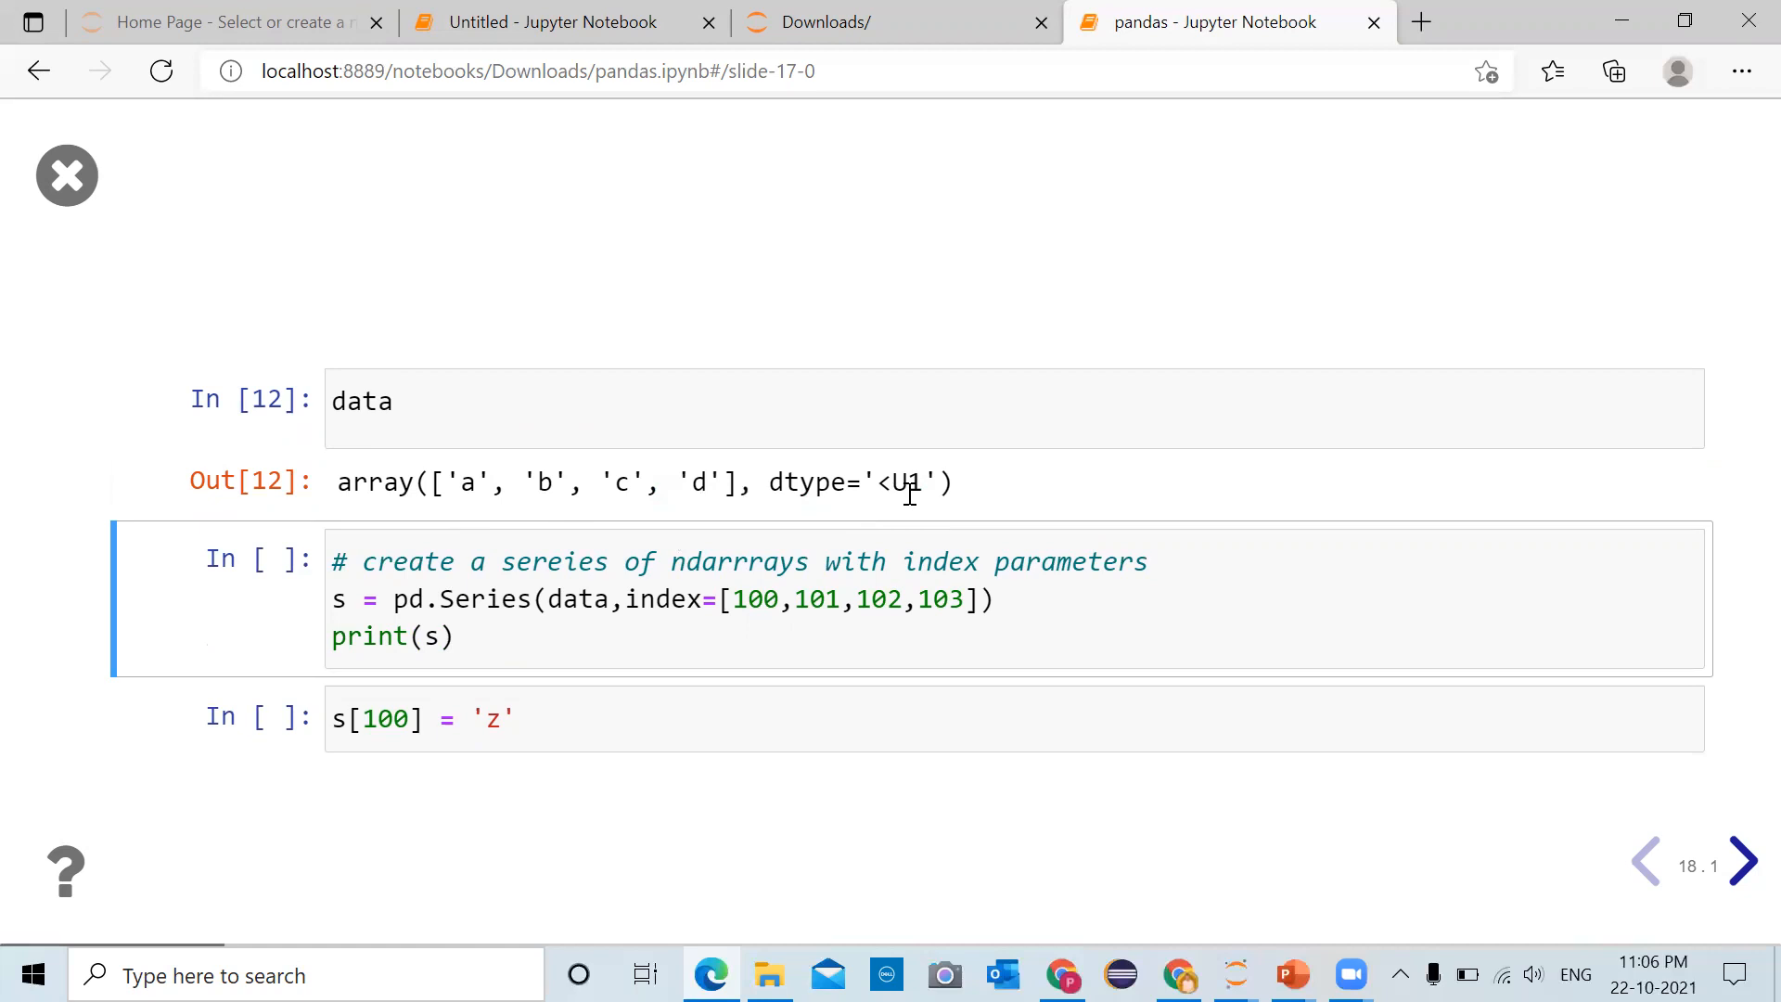
{"action": "mouse_move", "coordinate": [508, 403]}
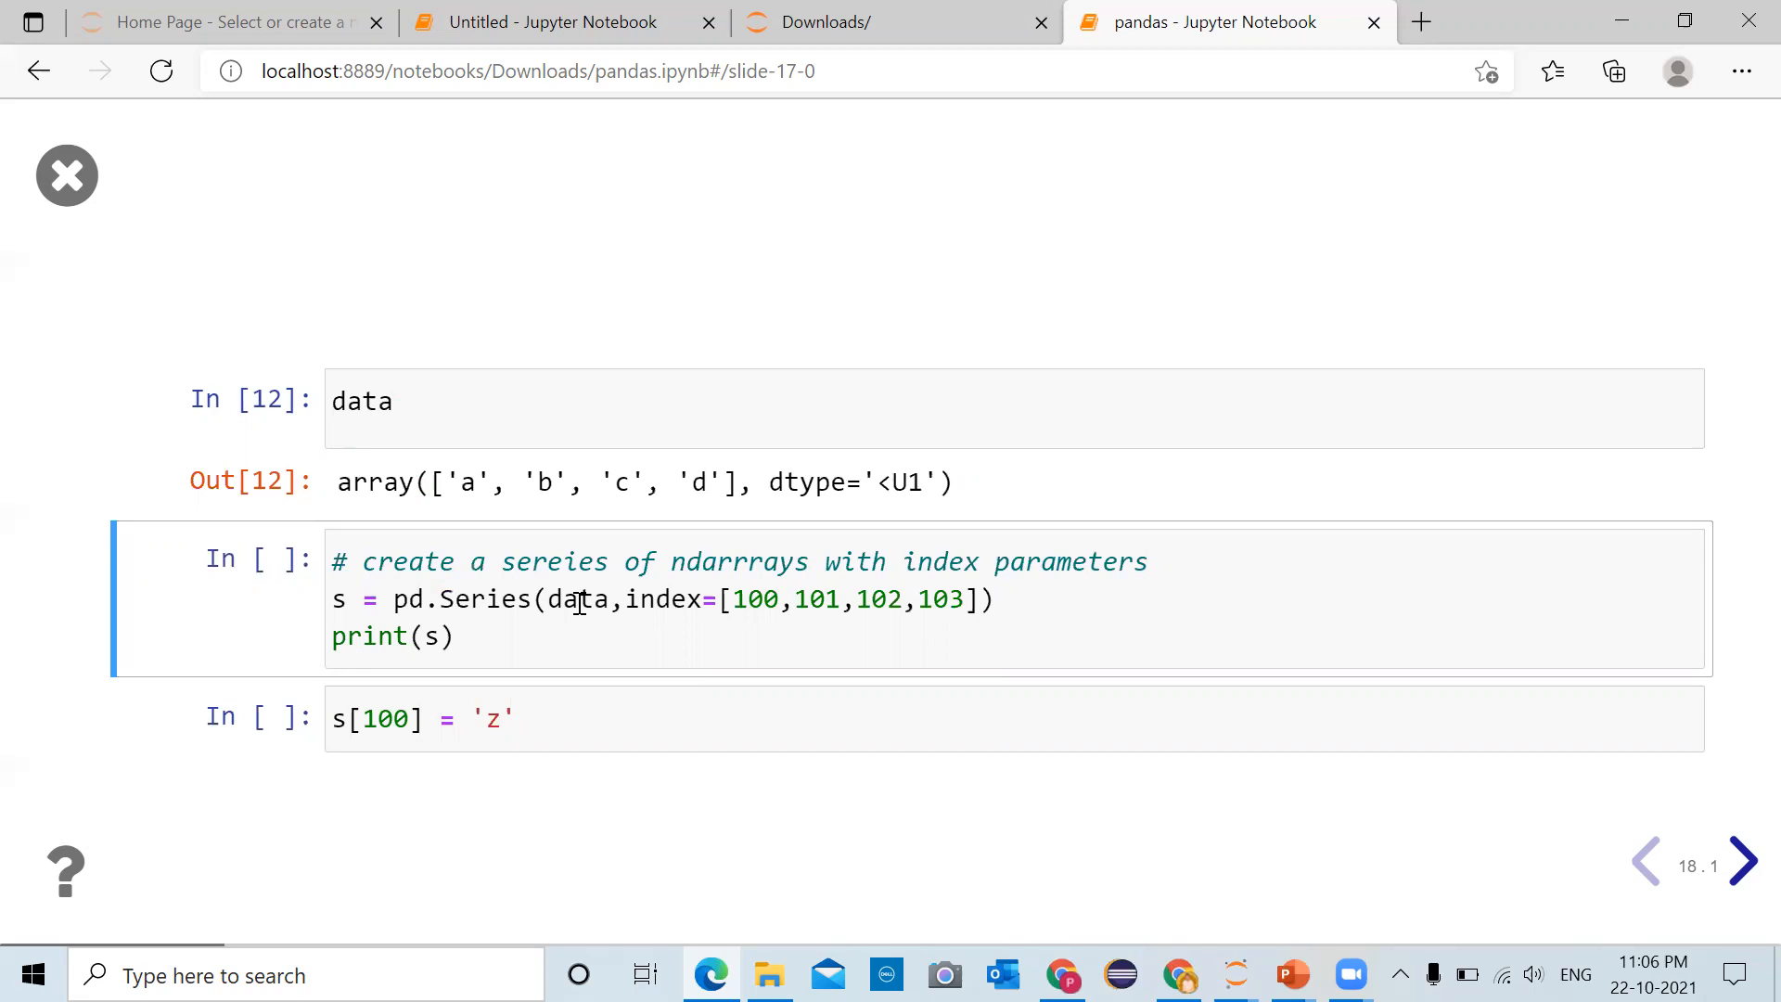
{"action": "mouse_move", "coordinate": [514, 509]}
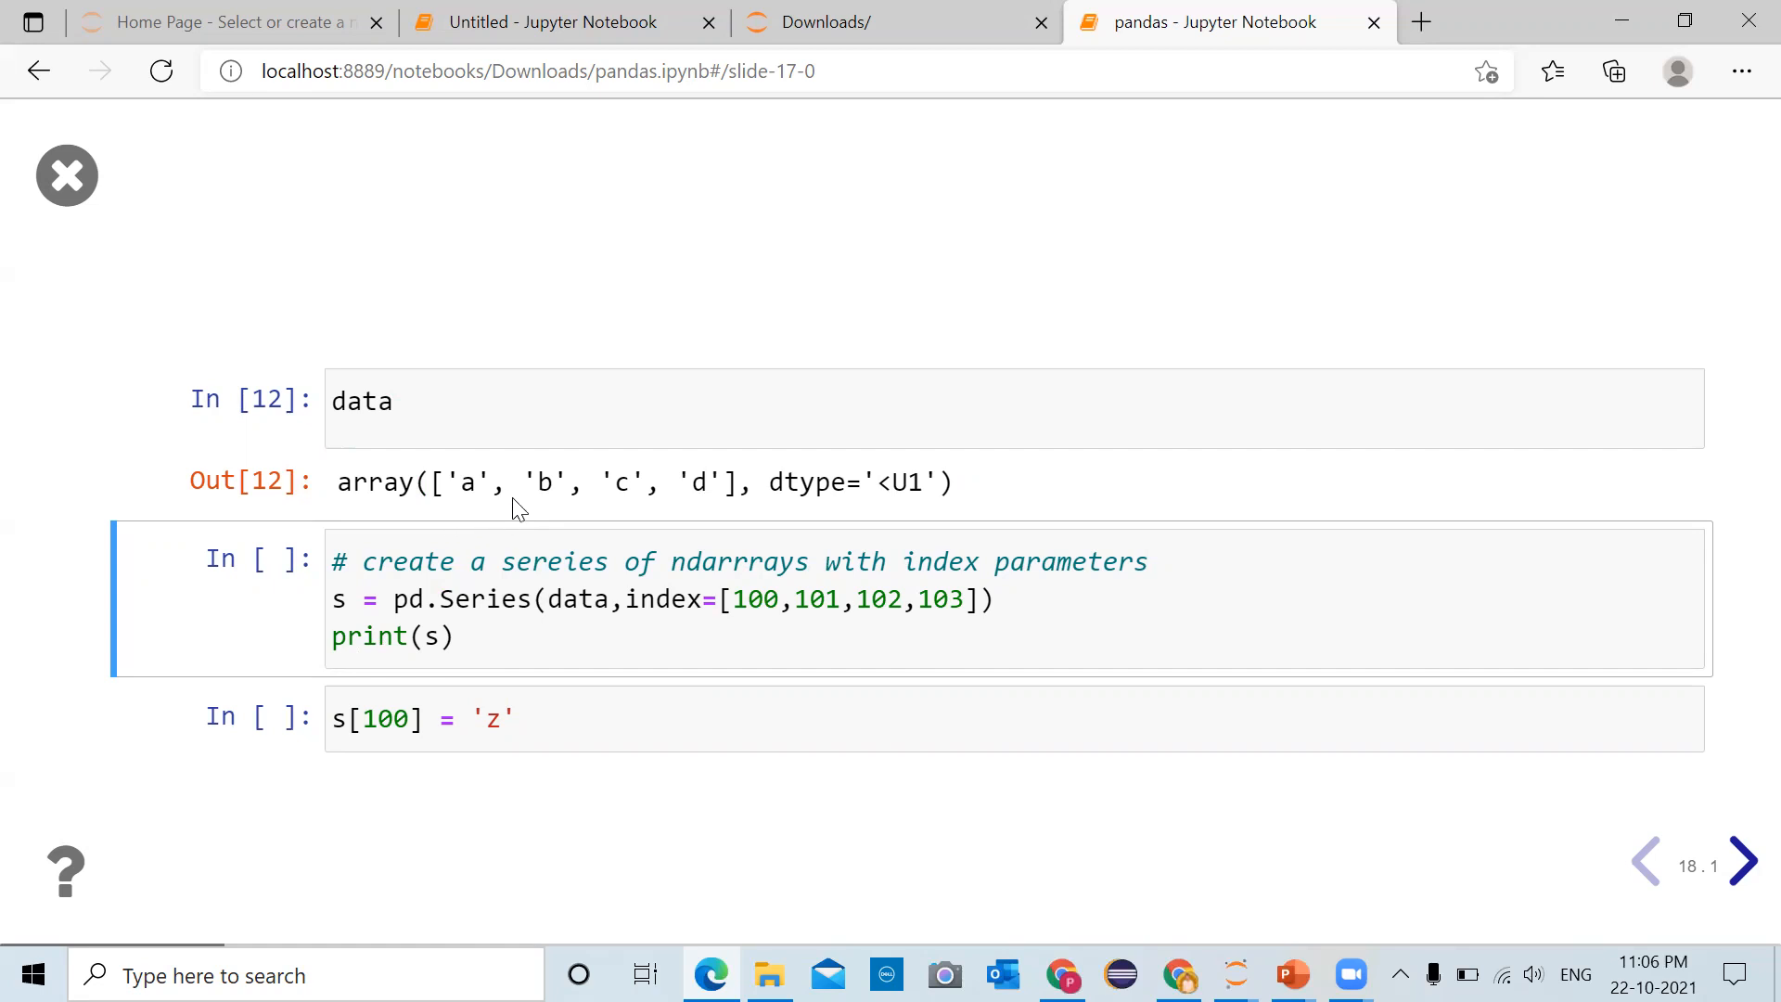
{"action": "mouse_move", "coordinate": [648, 490]}
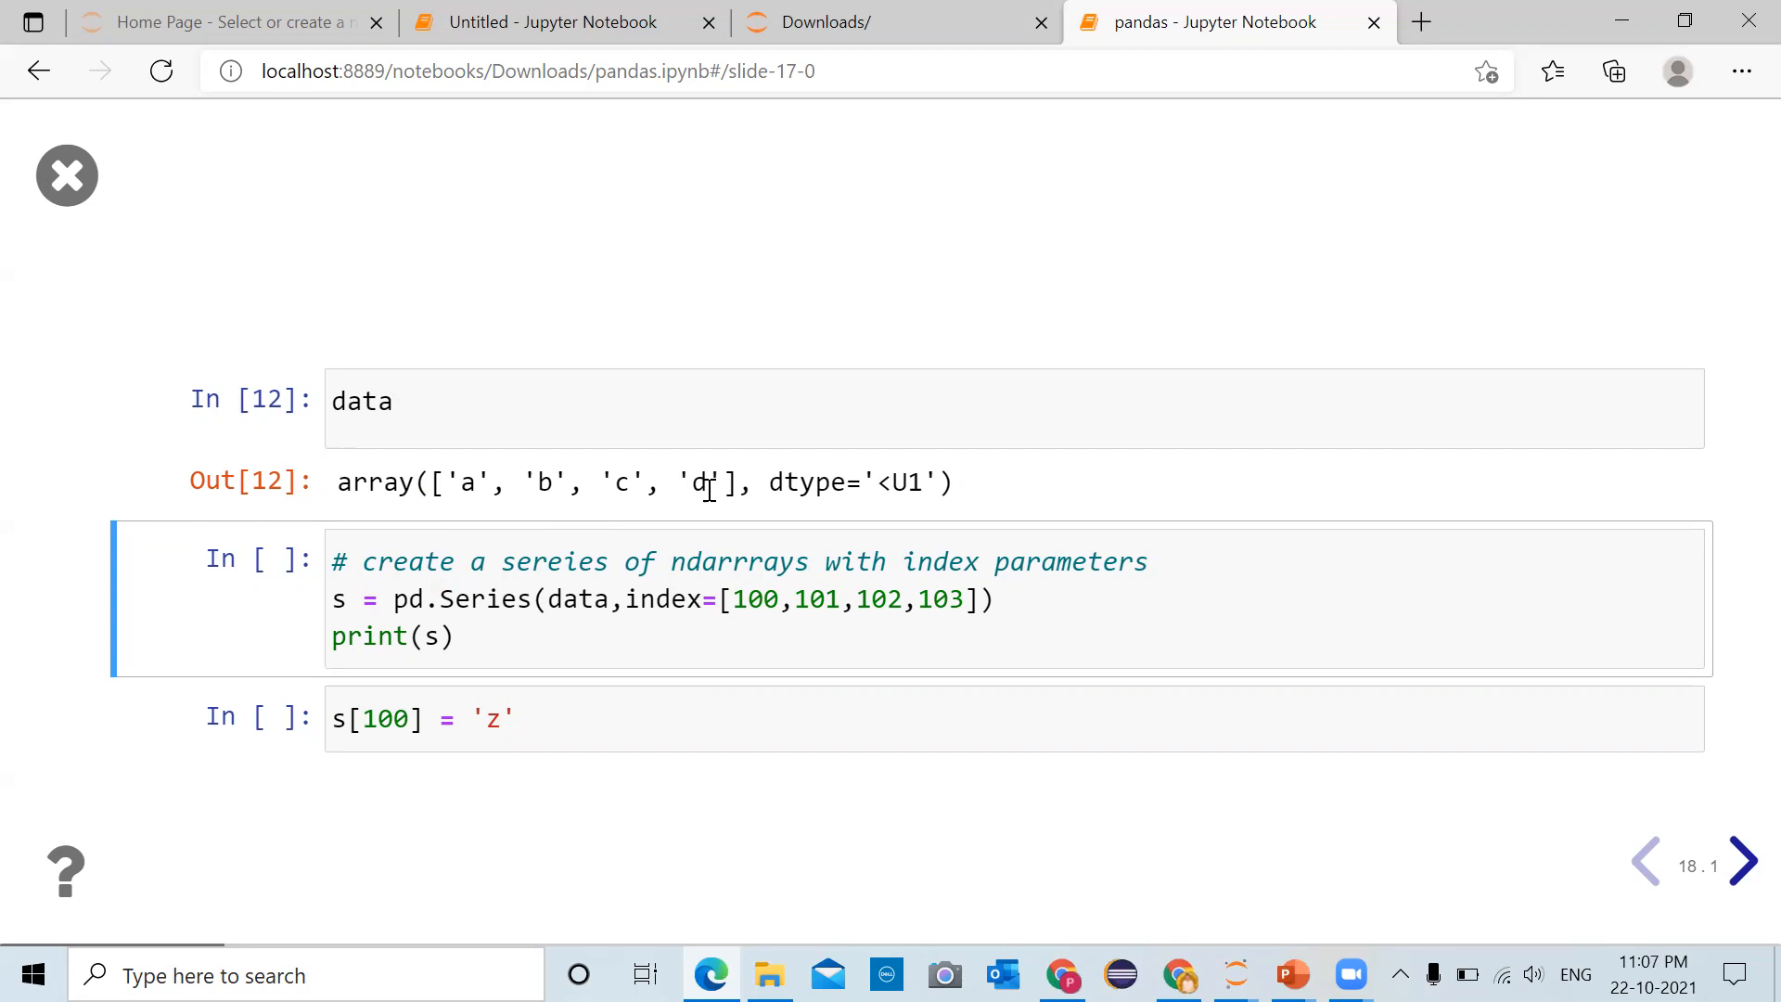
{"action": "mouse_move", "coordinate": [681, 607]}
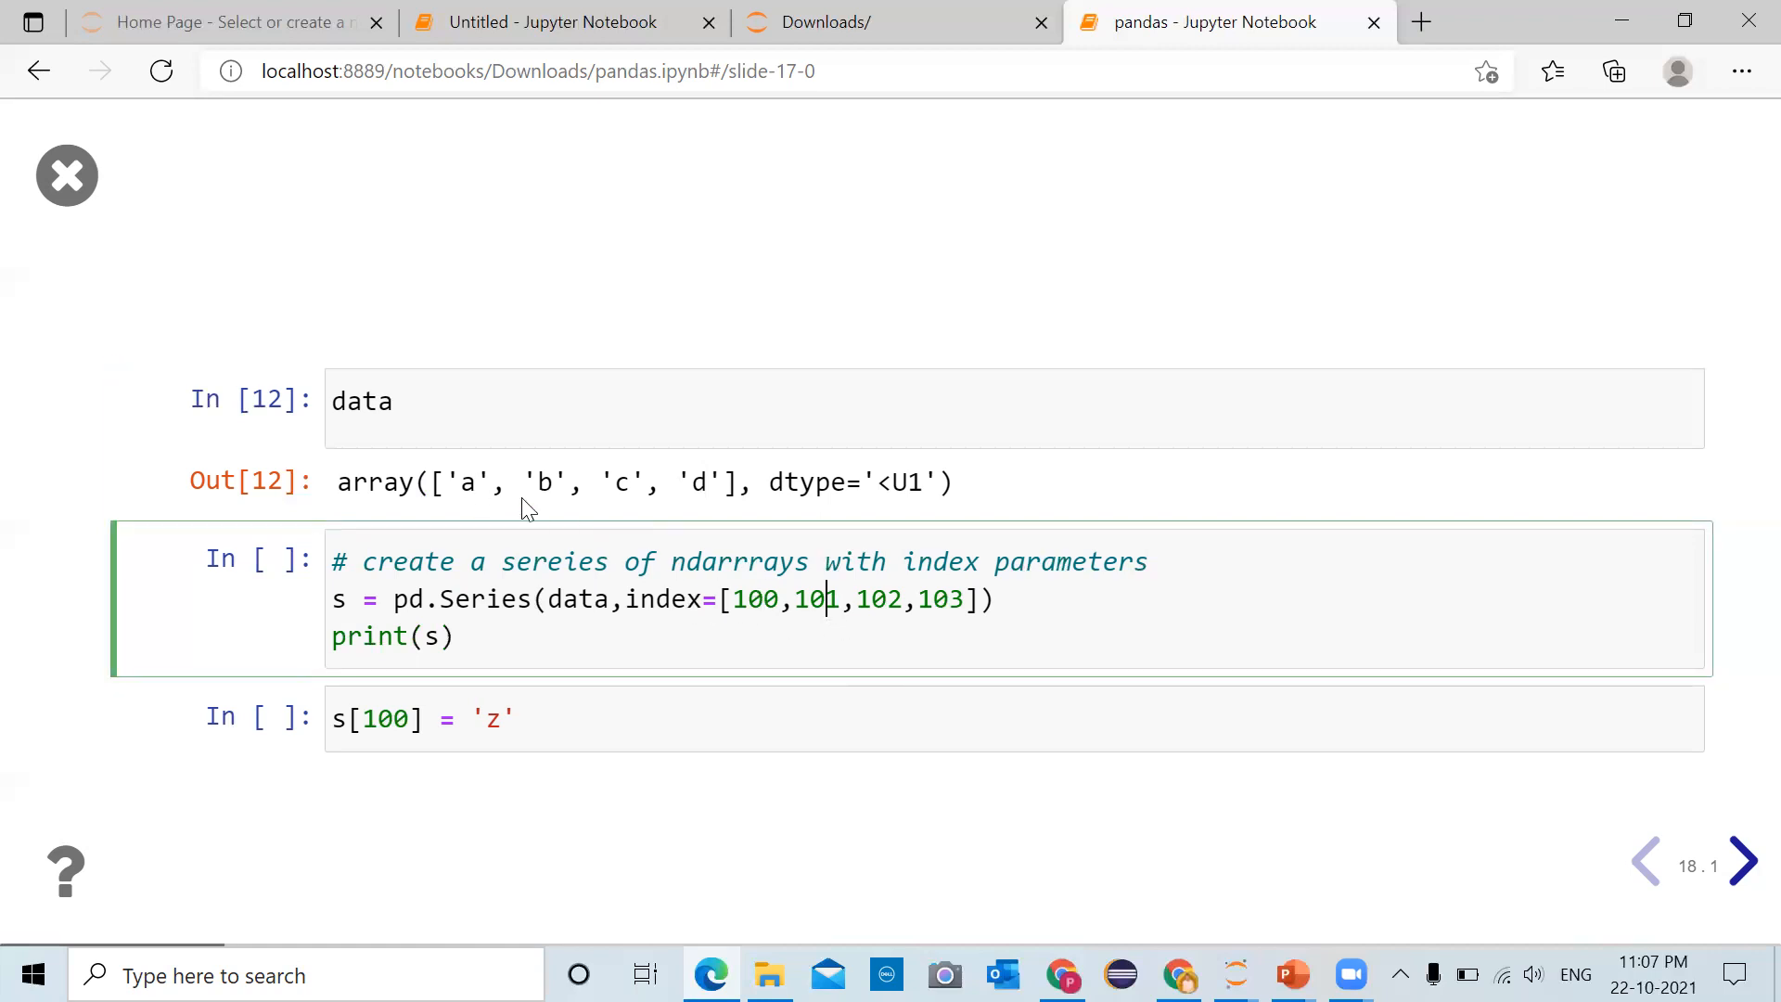
Run the Series-creation cell, printing values a–d indexed 100–103 with dtype object
{"action": "left_click", "coordinate": [362, 401]}
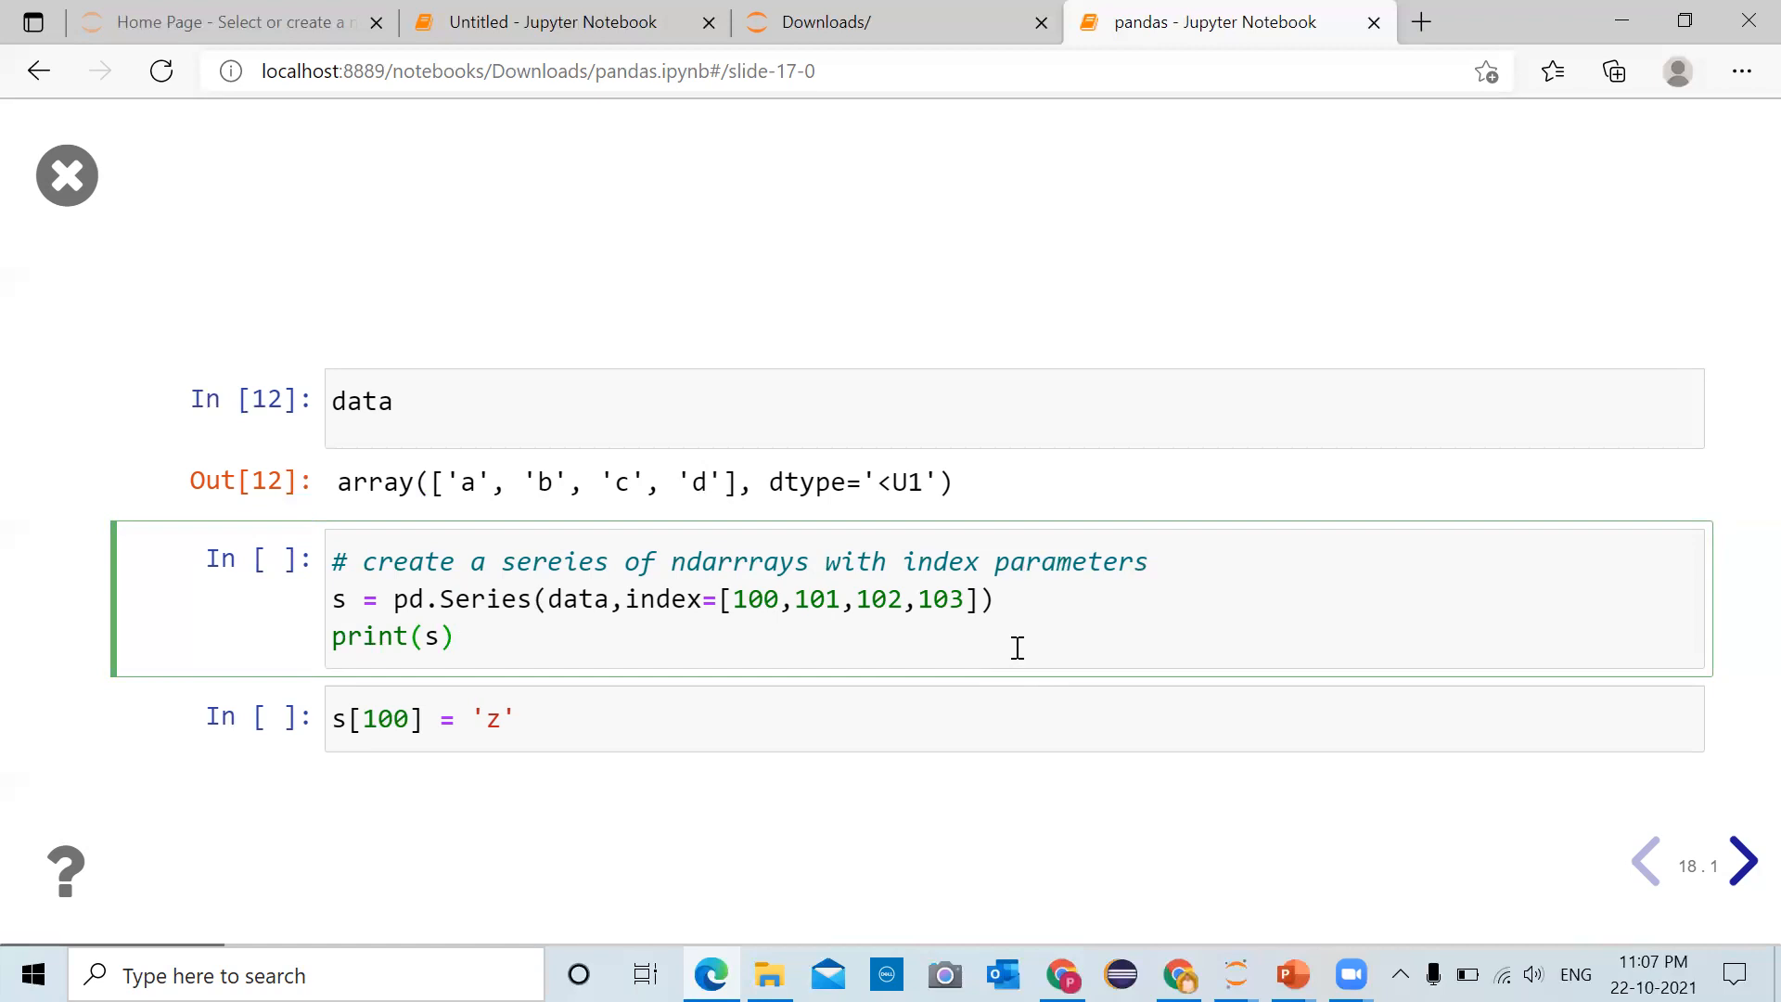
{"action": "mouse_move", "coordinate": [1006, 642]}
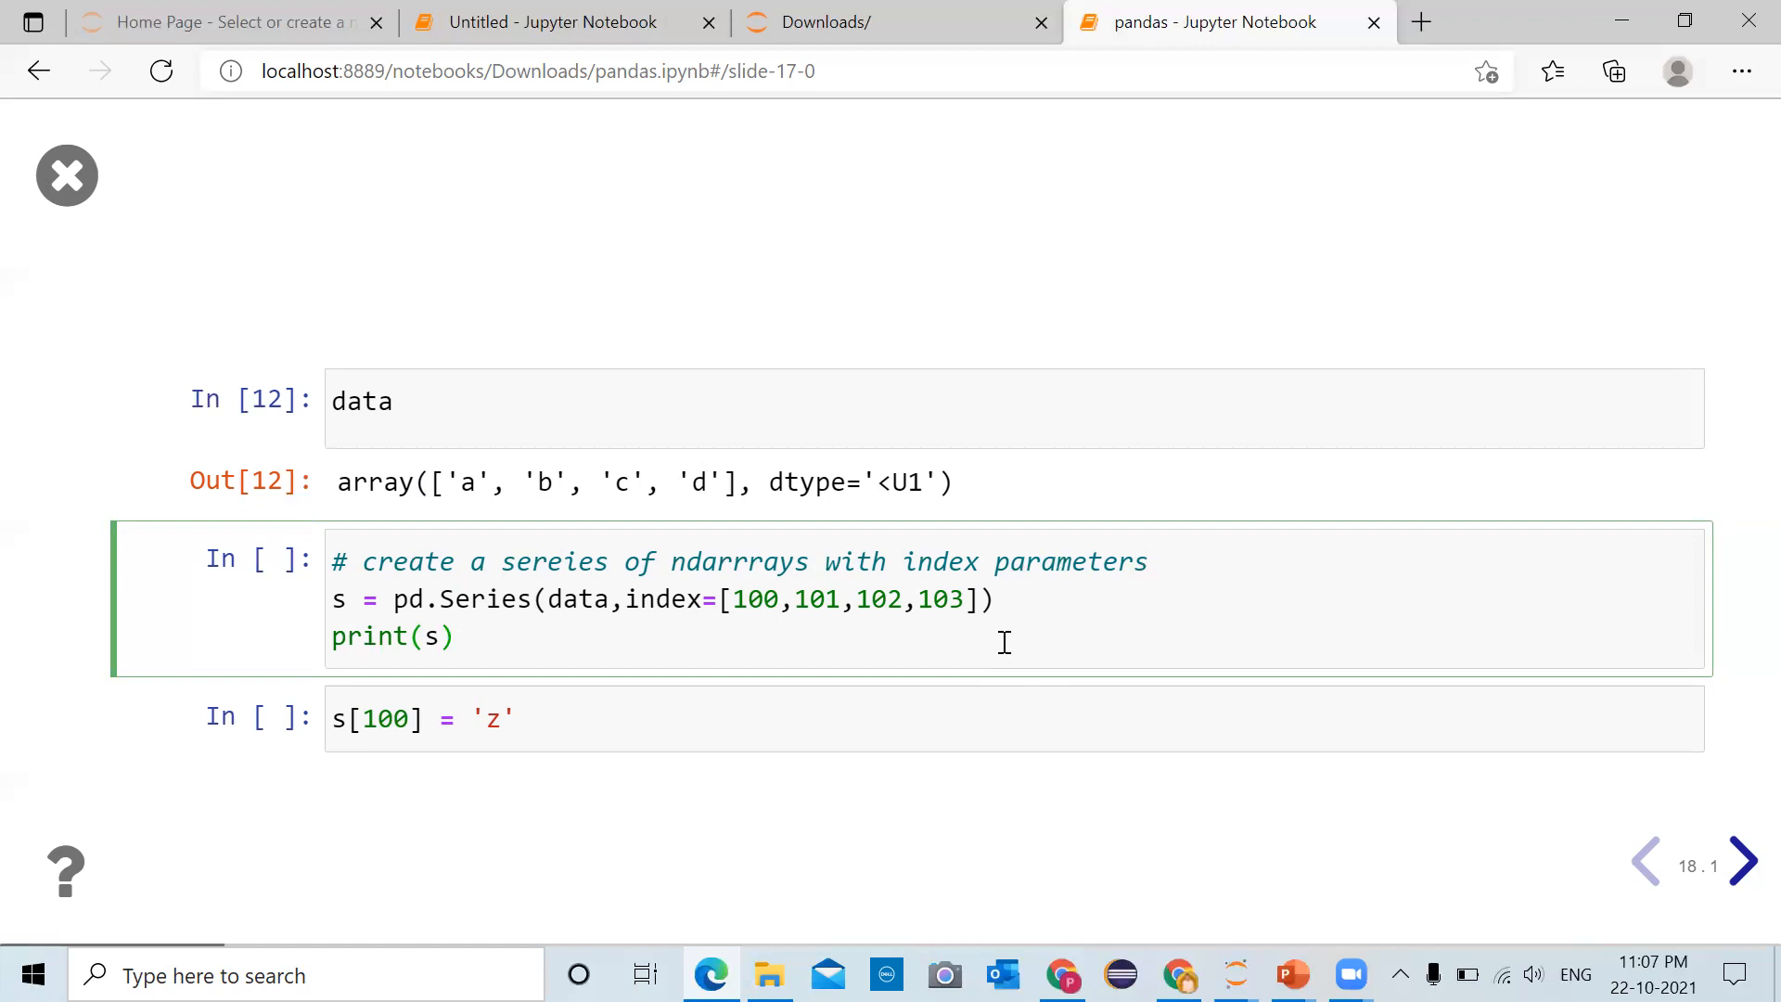
{"action": "mouse_move", "coordinate": [385, 611]}
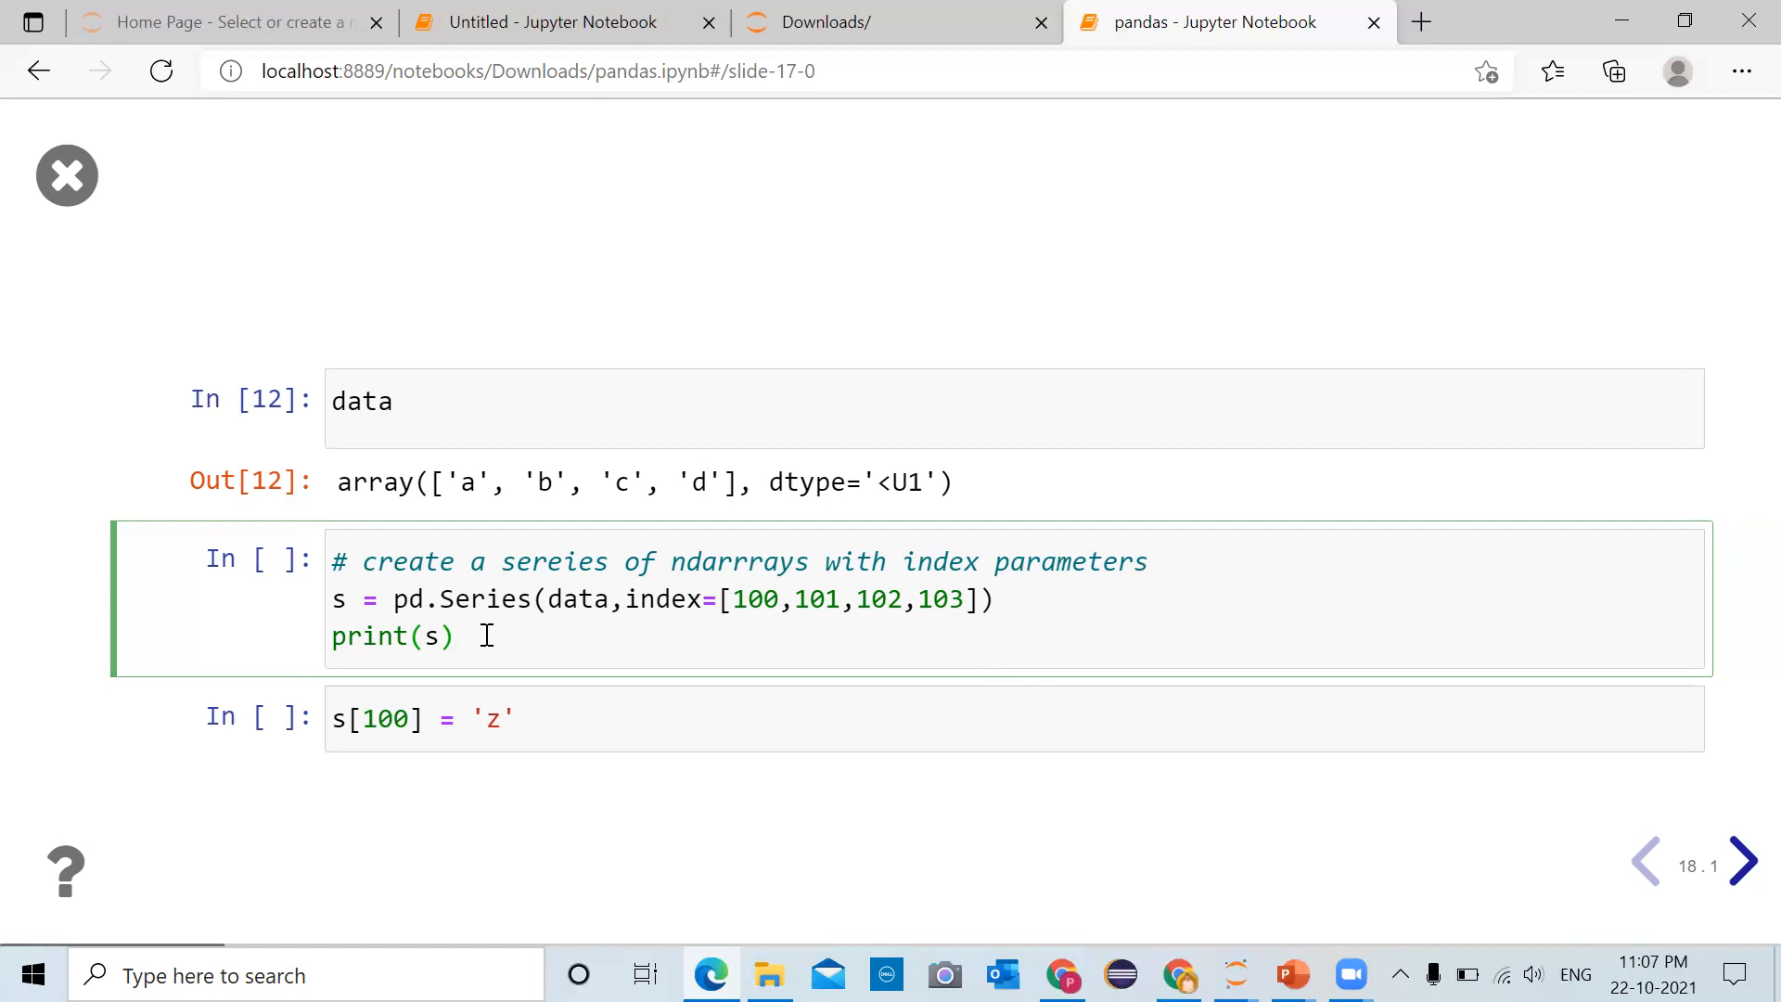
{"action": "key", "text": "shift+enter"}
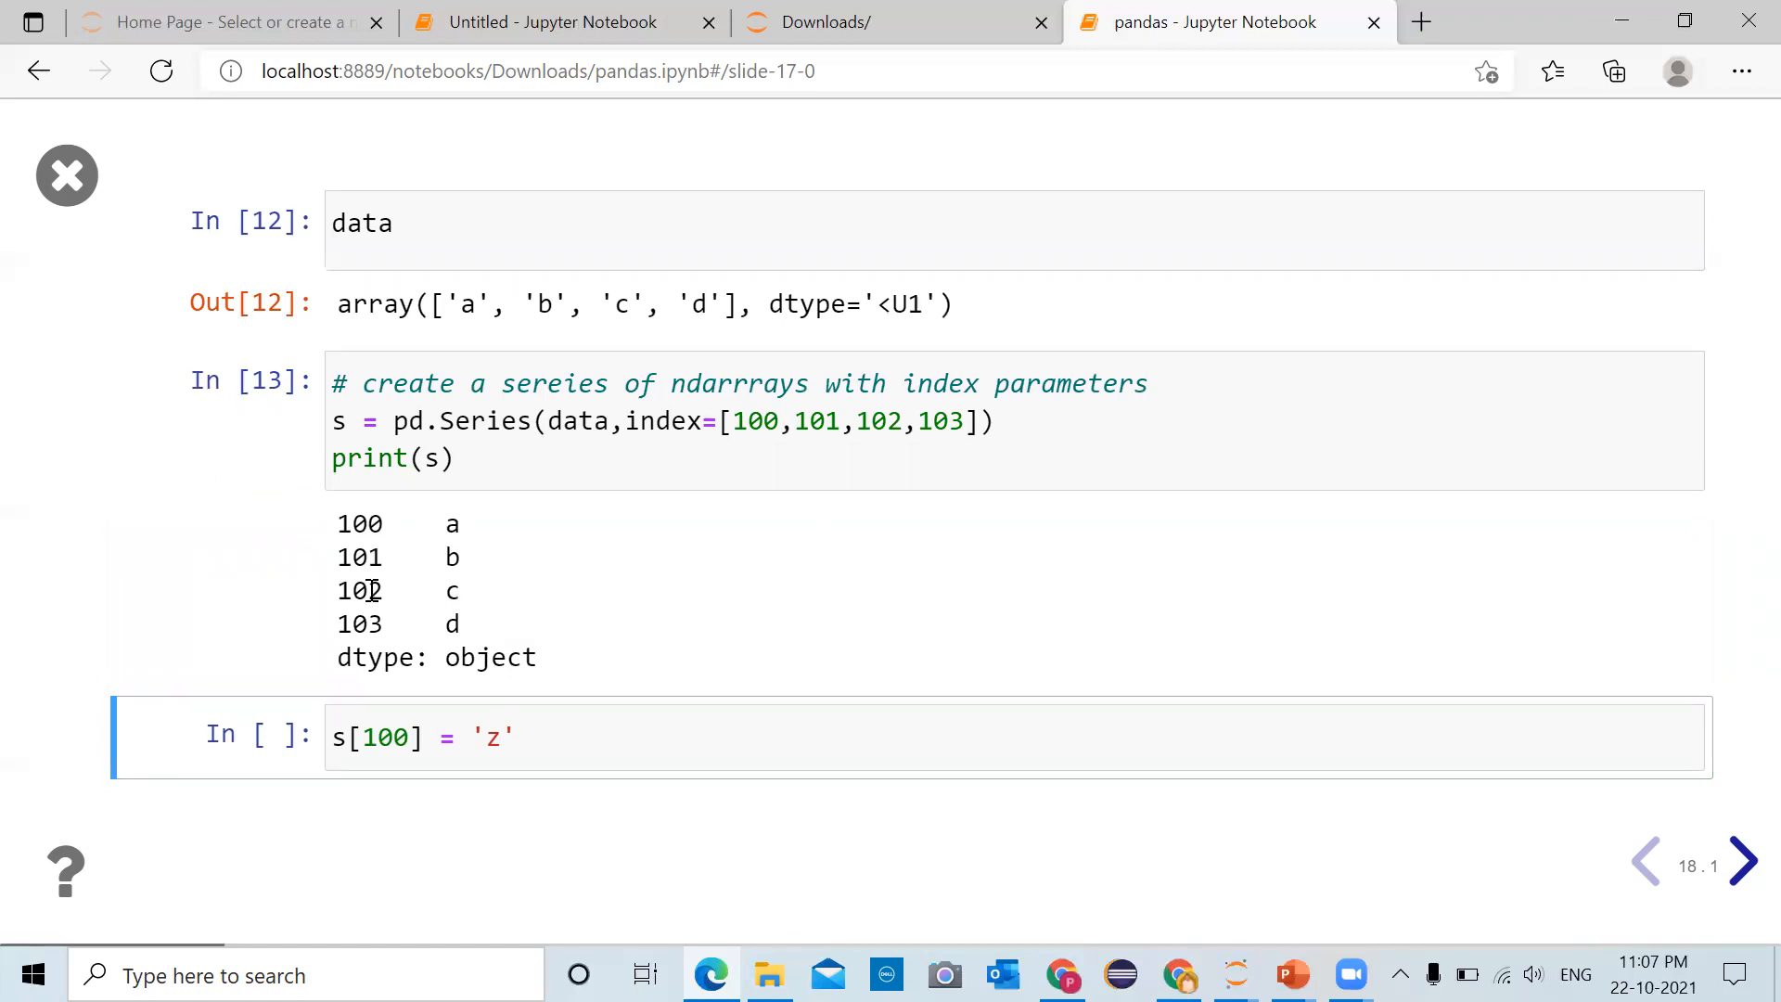
{"action": "mouse_move", "coordinate": [378, 624]}
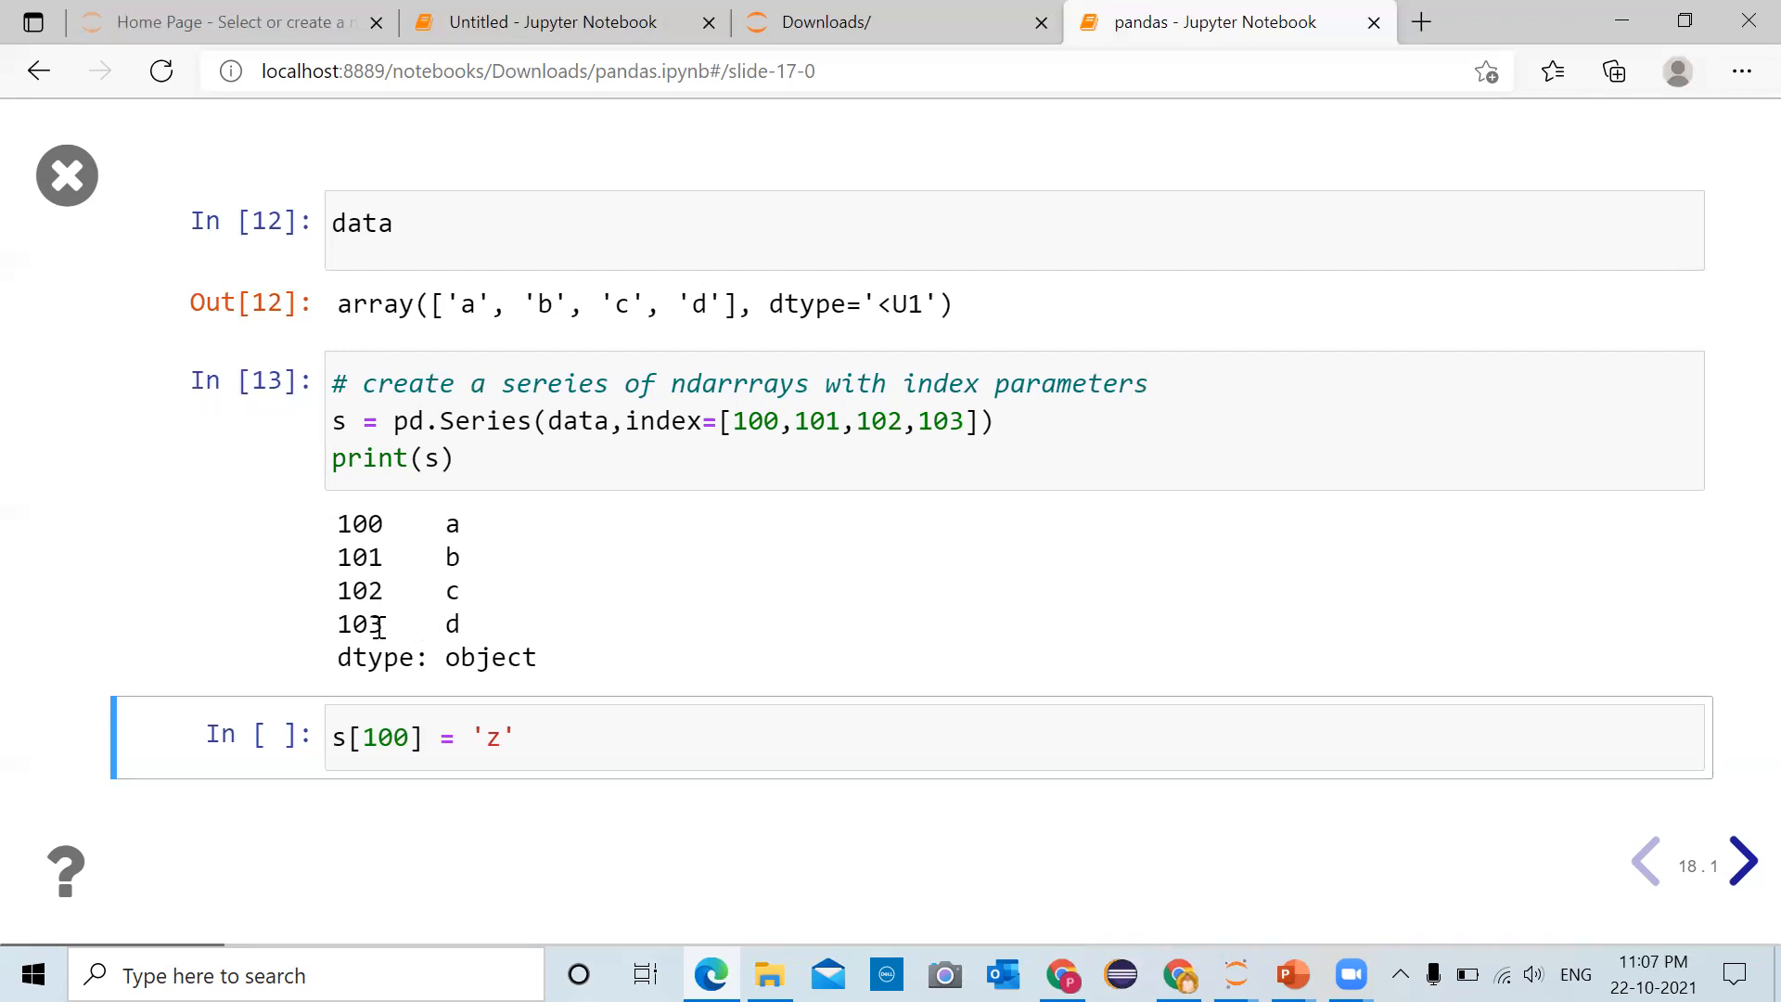
{"action": "mouse_move", "coordinate": [476, 549]}
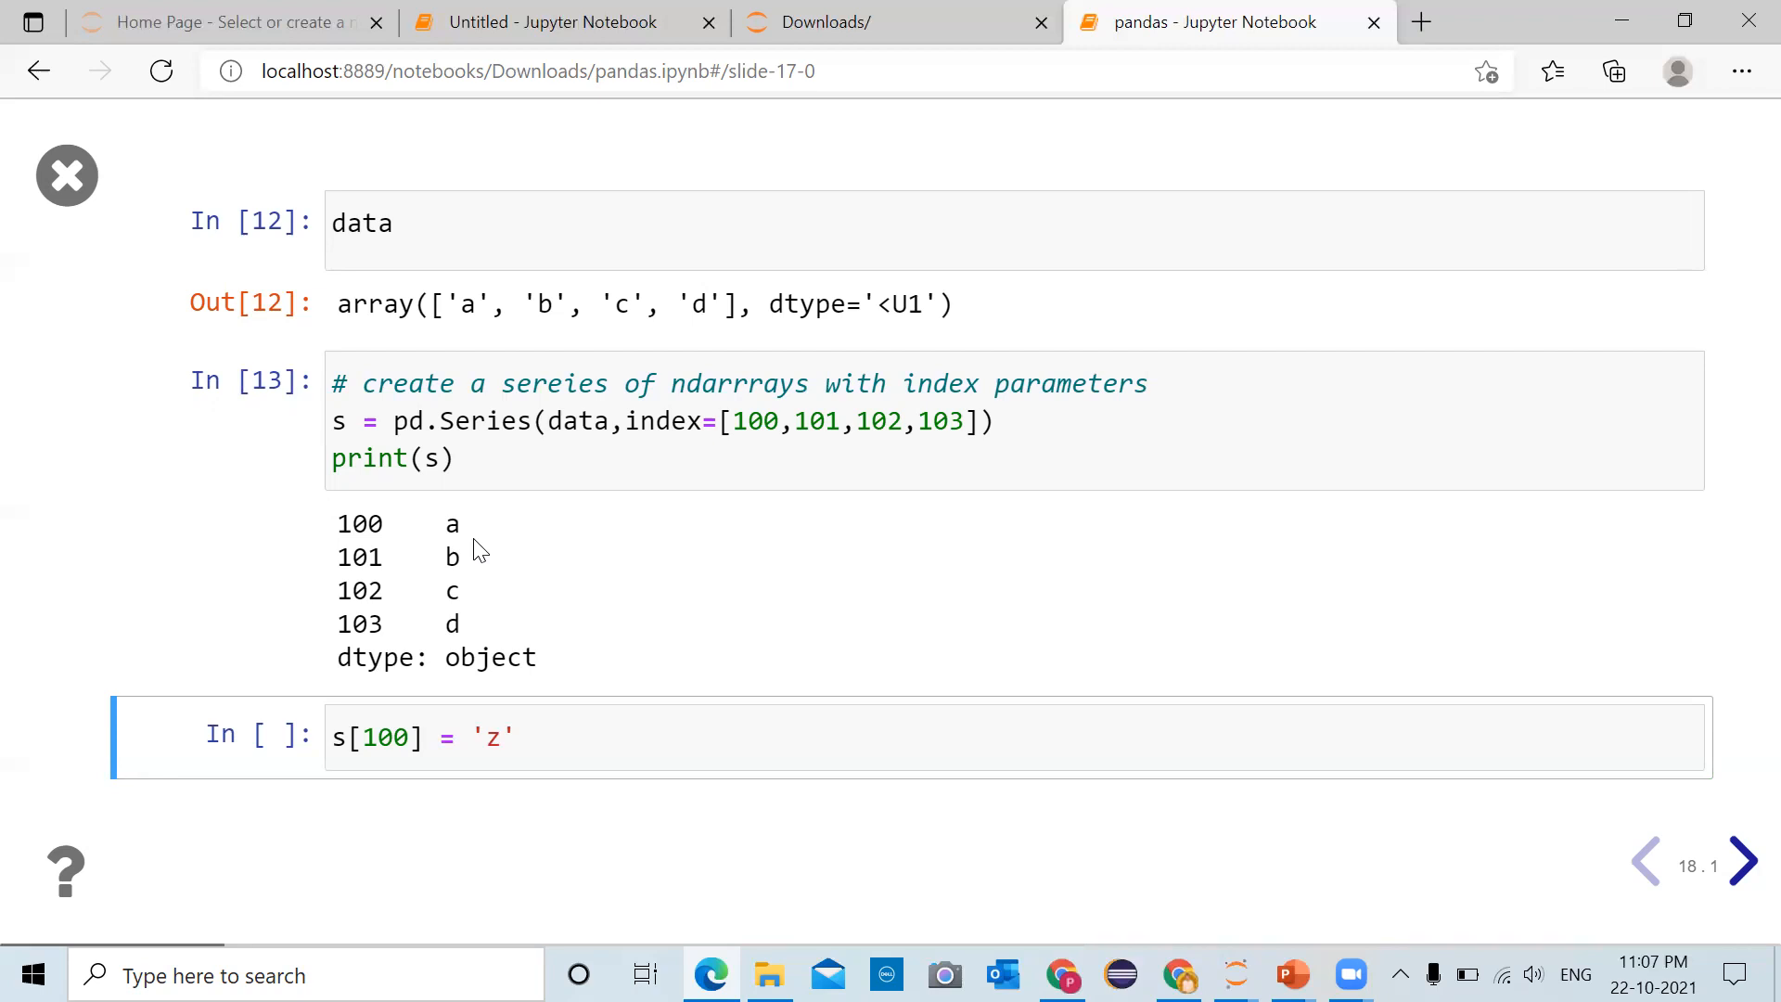
{"action": "mouse_move", "coordinate": [458, 637]}
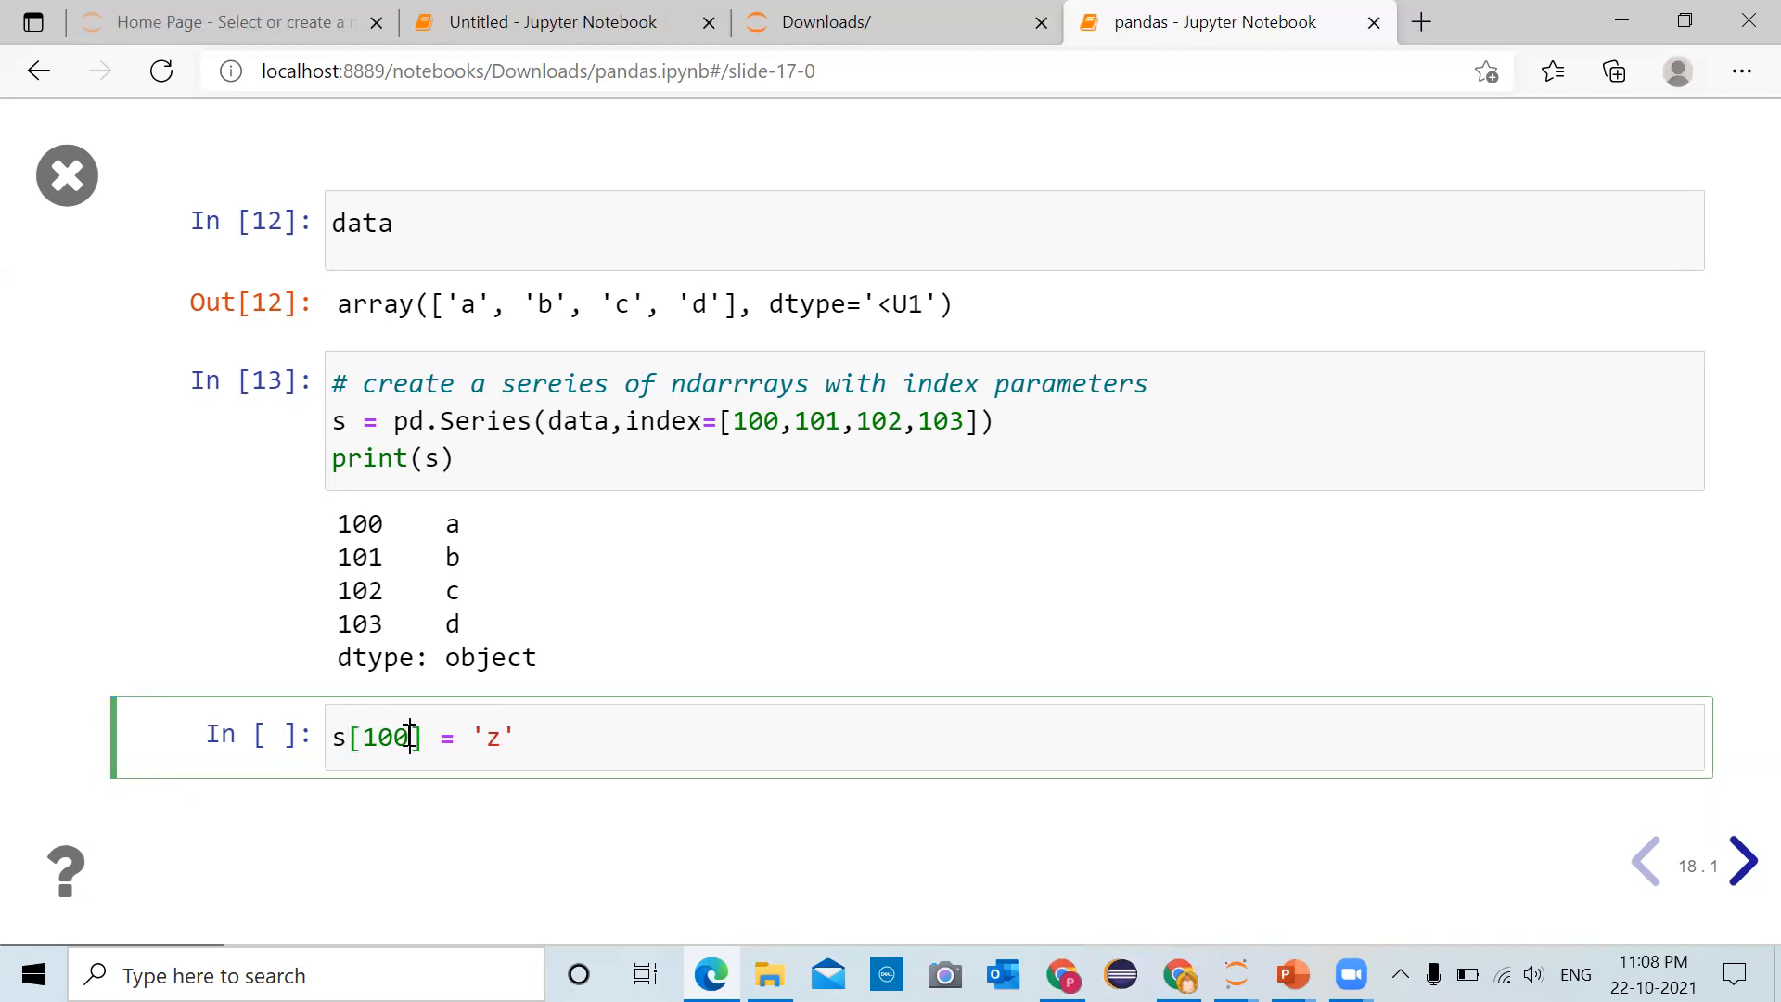
{"action": "mouse_move", "coordinate": [410, 582]}
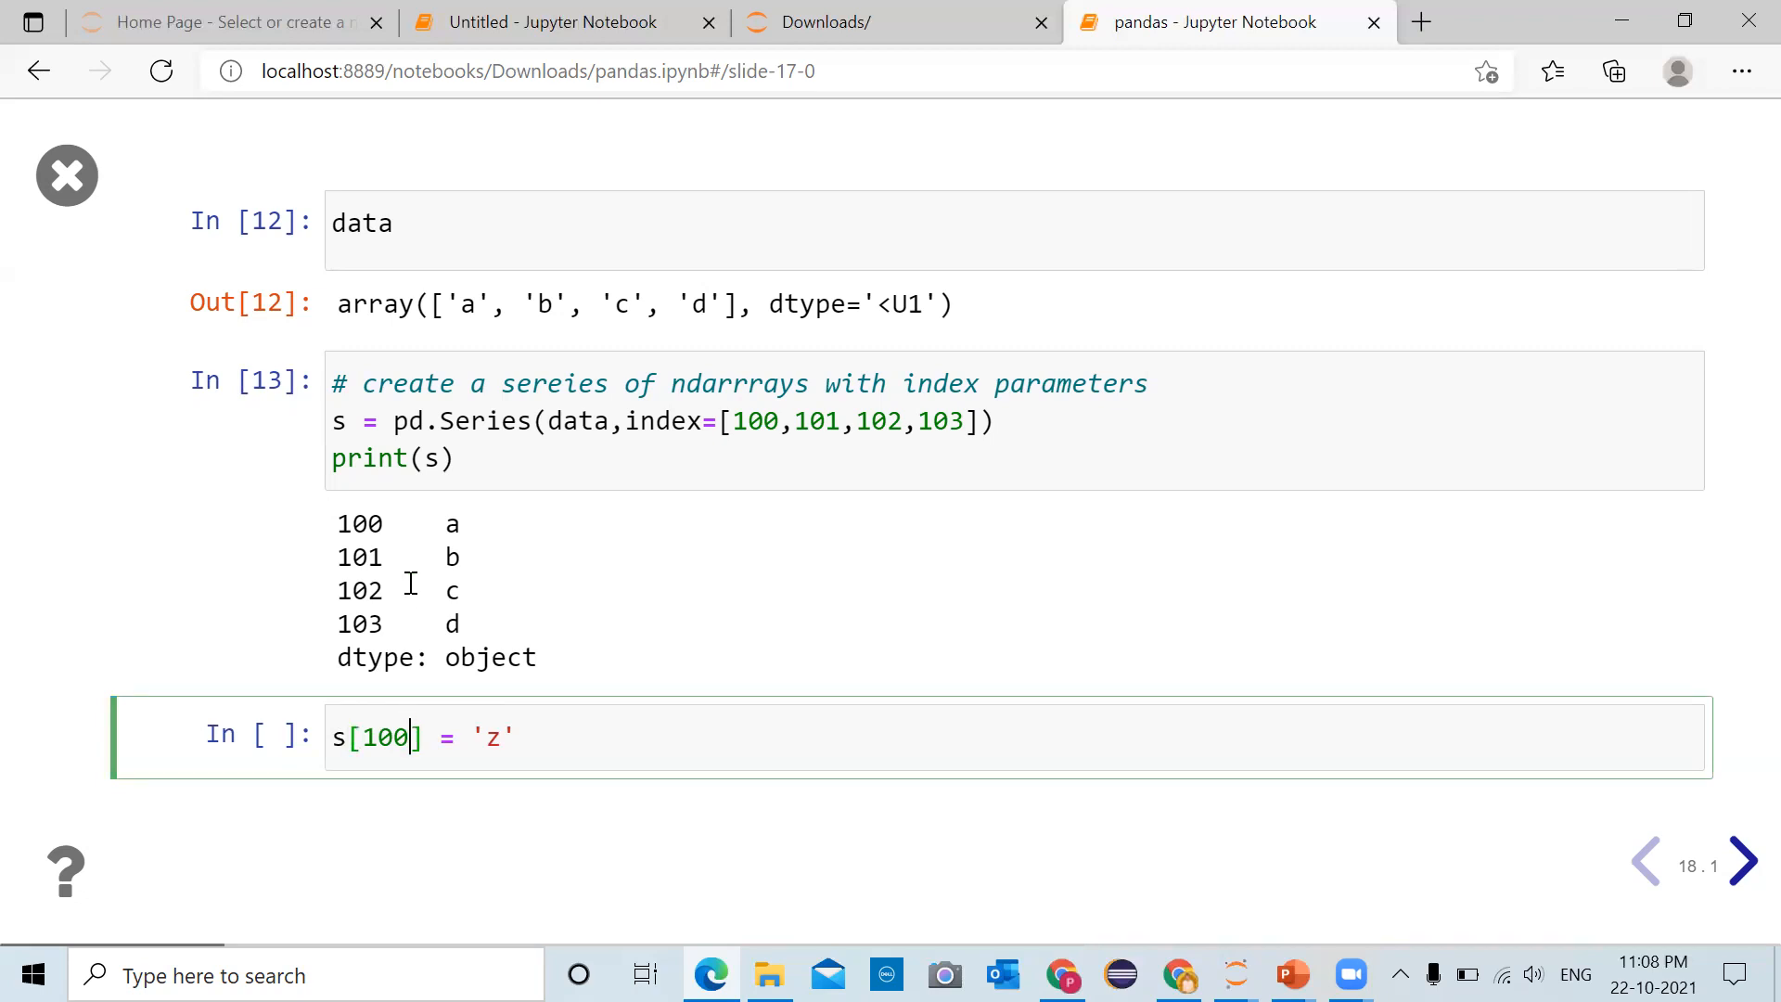
Show that s[100] returns 'a', then enter the assignment s[100] = 'z'
{"action": "double_click", "coordinate": [360, 523]}
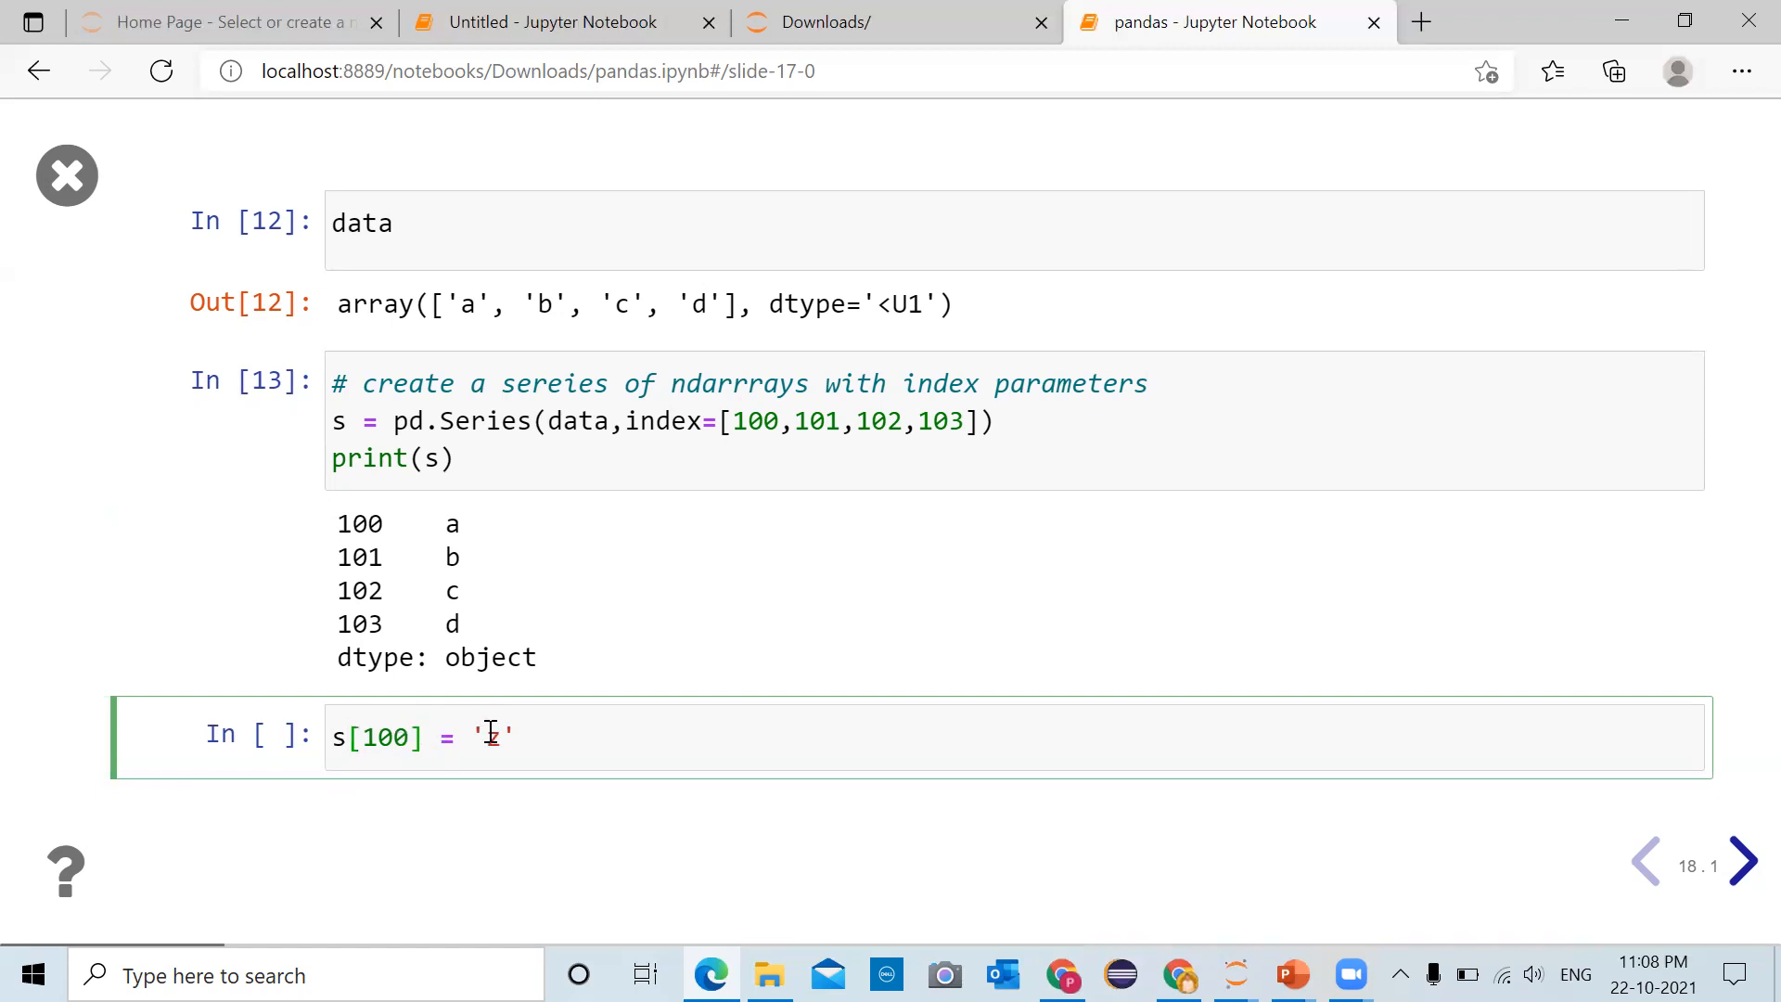
{"action": "type", "text": "z"}
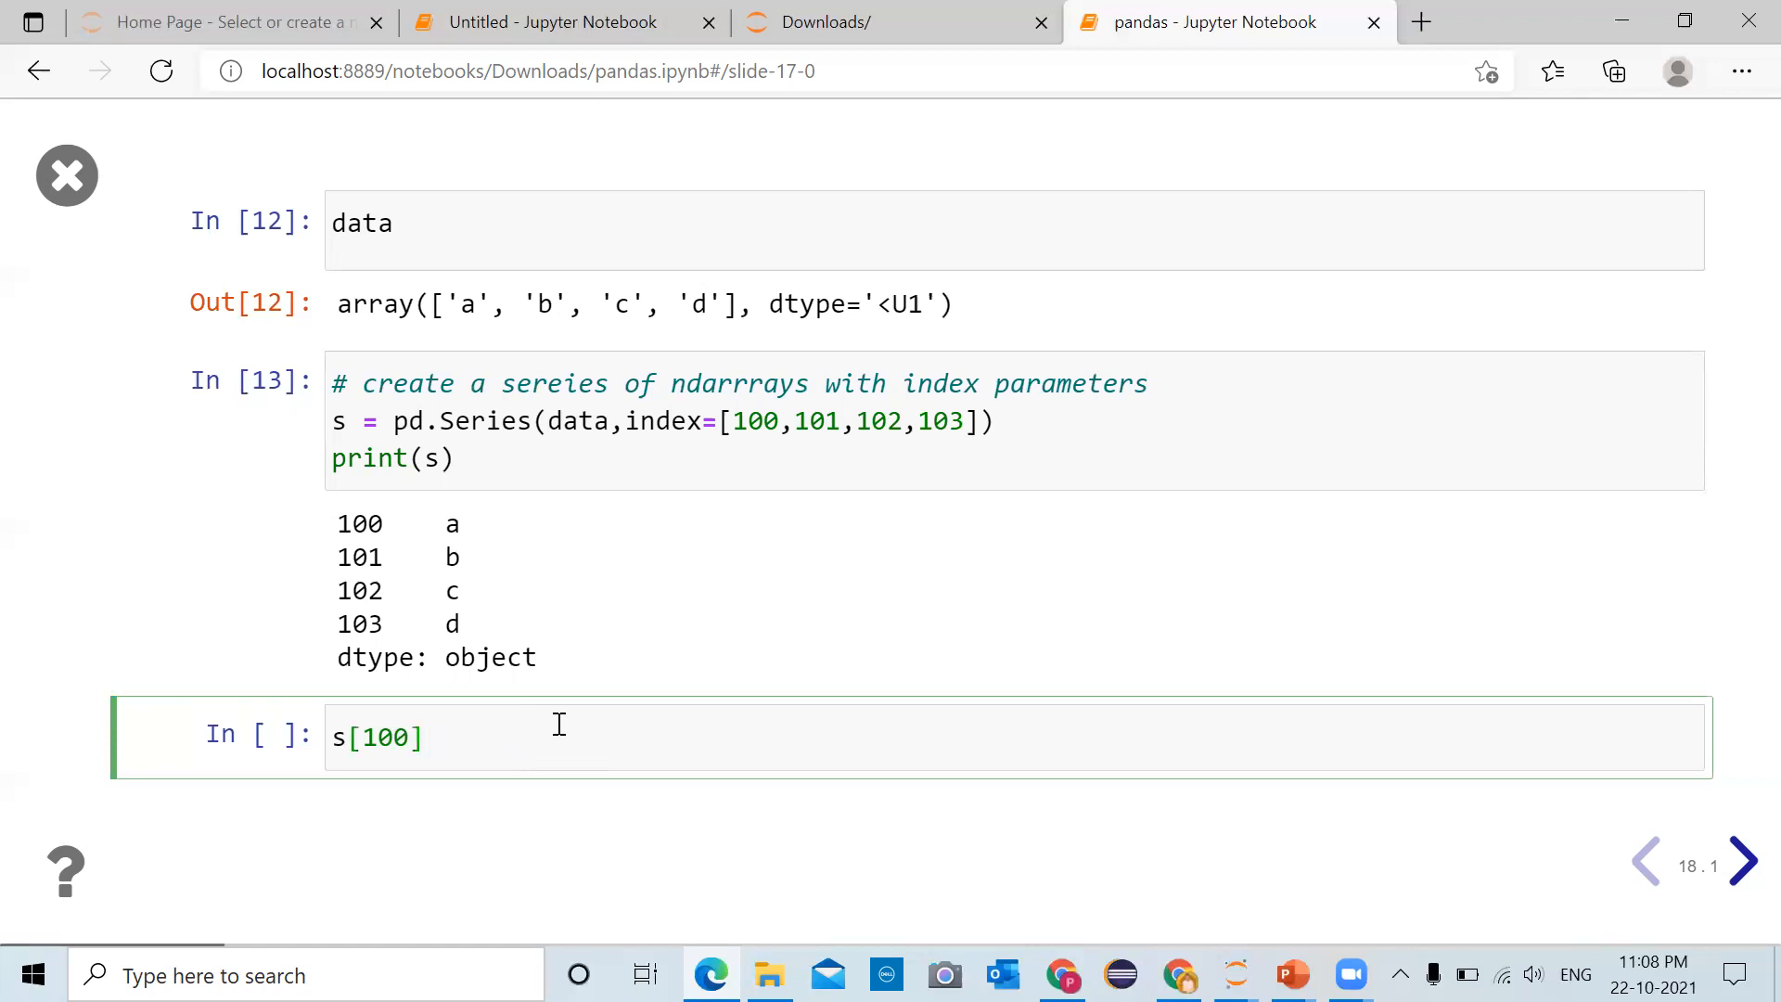
{"action": "key", "text": "shift+enter"}
{"action": "type", "text": " ="}
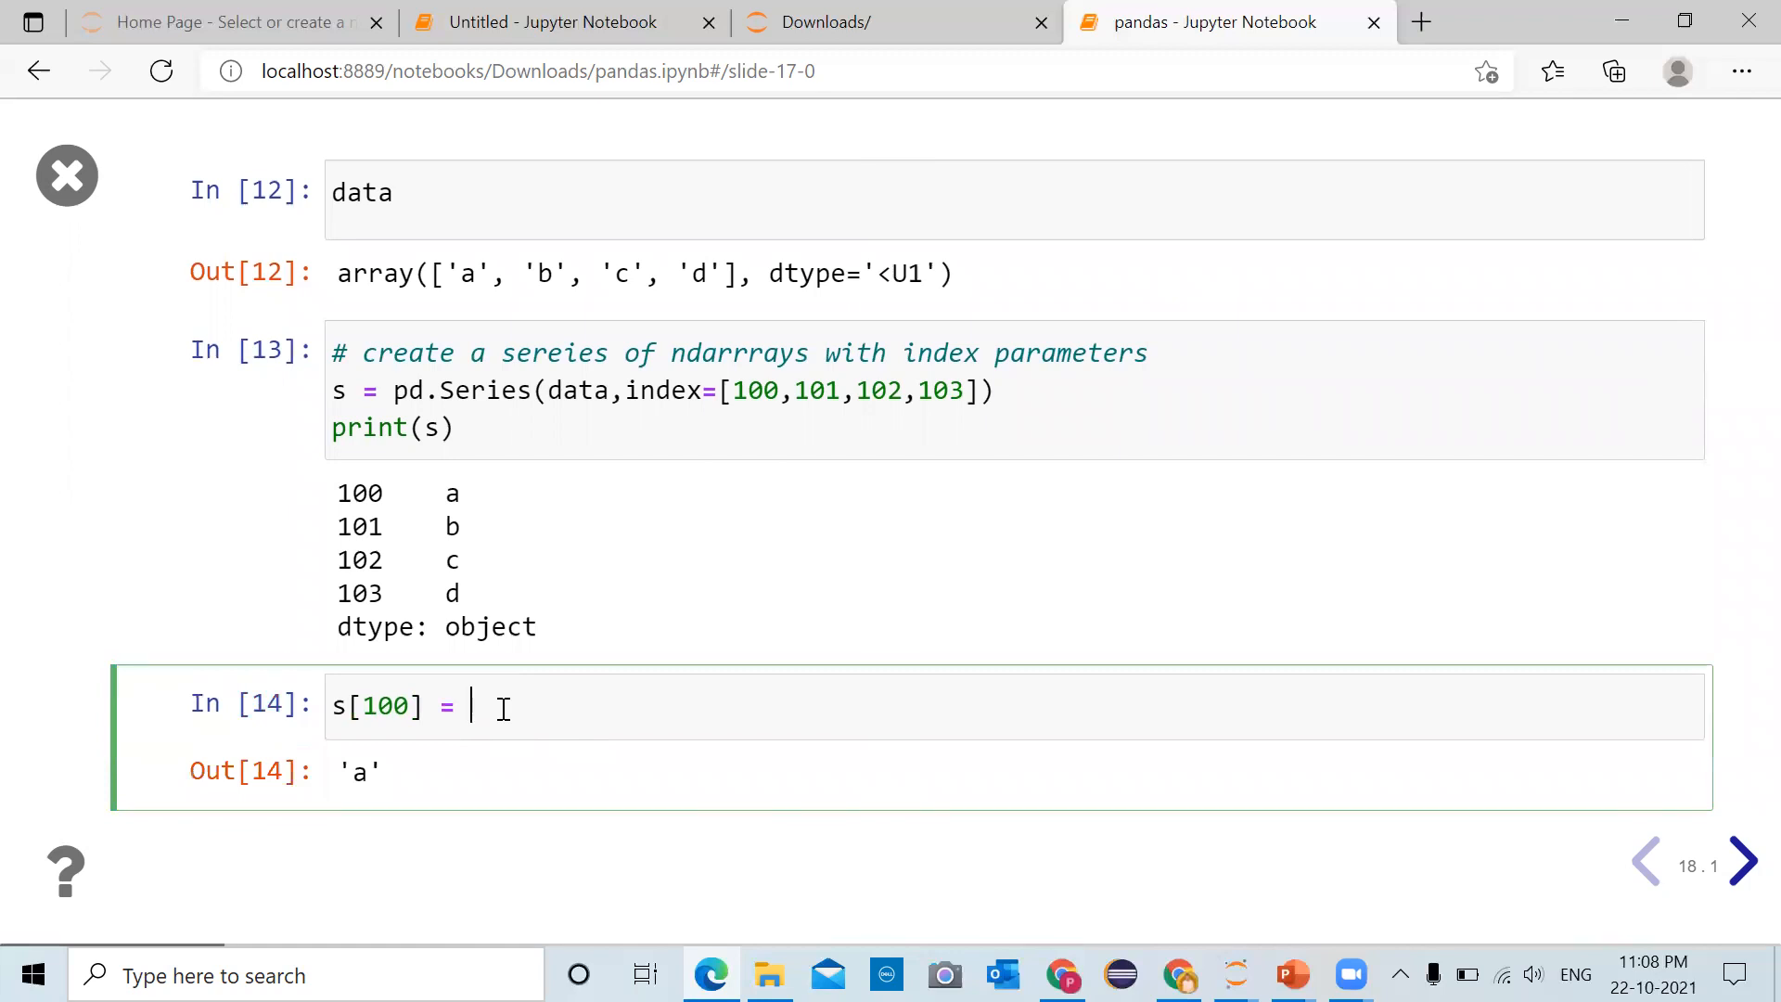
{"action": "type", "text": "'z'"}
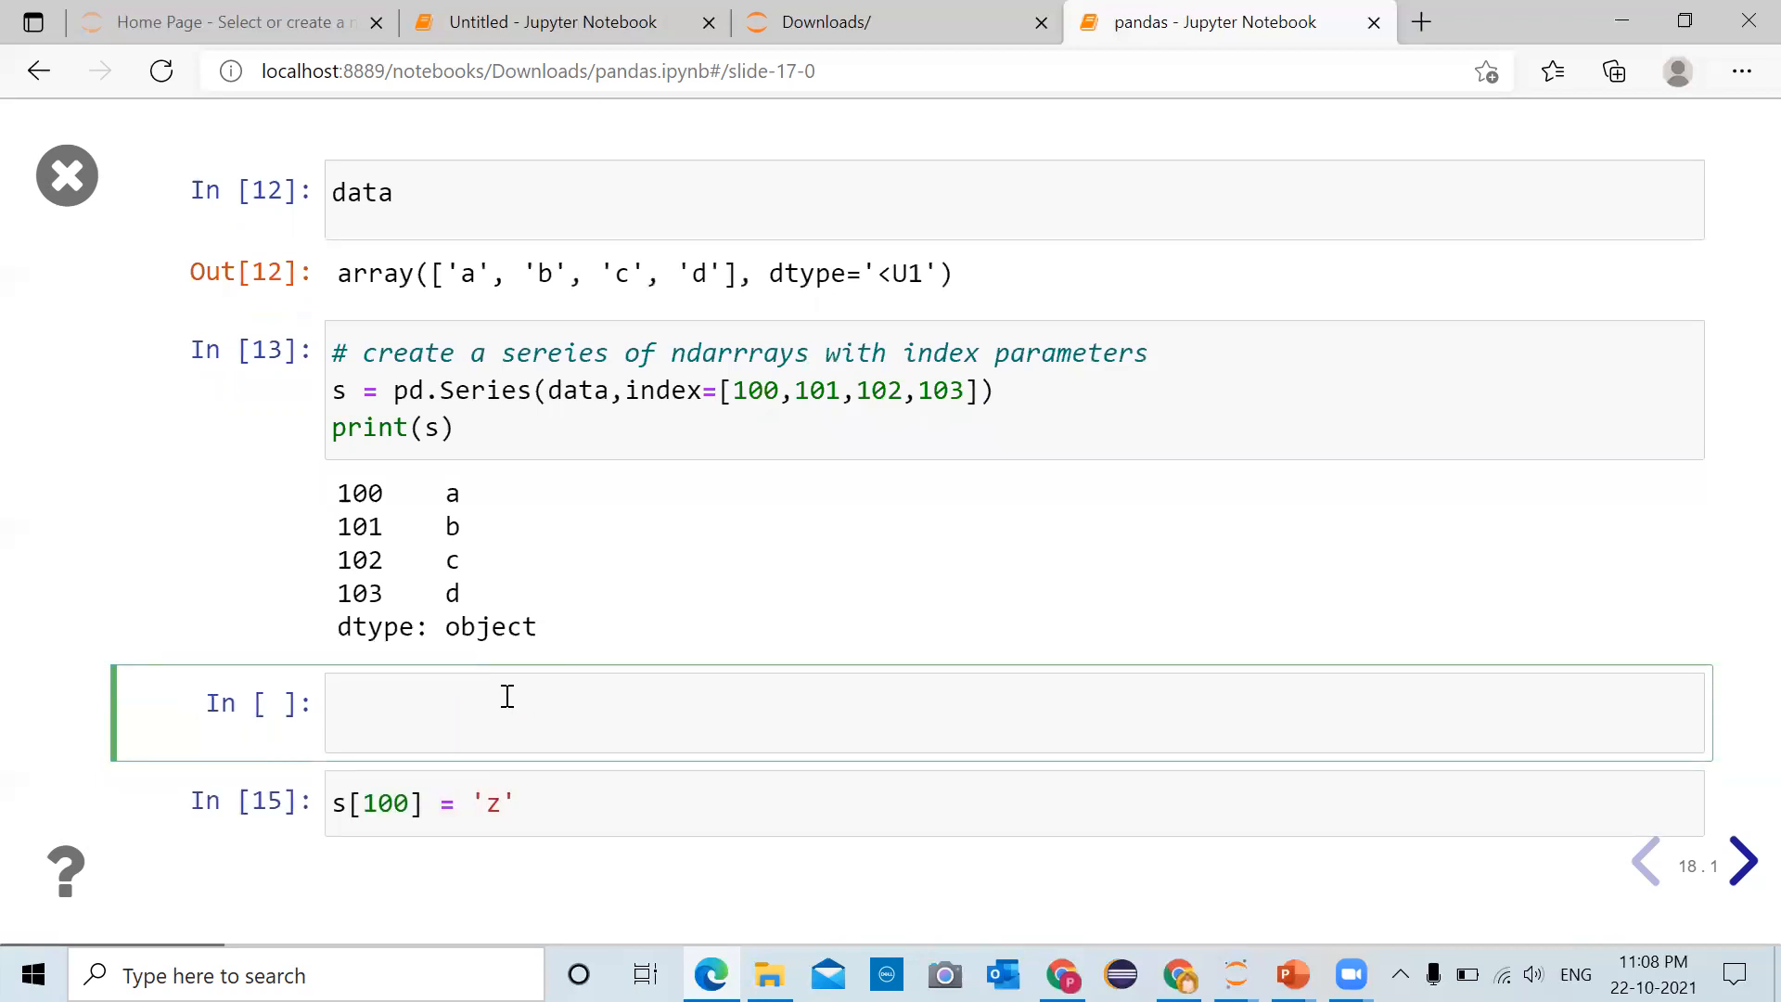
Run print(s) to show the Series with z at index 100 and b, c, d at 101–103
{"action": "type", "text": "prin"}
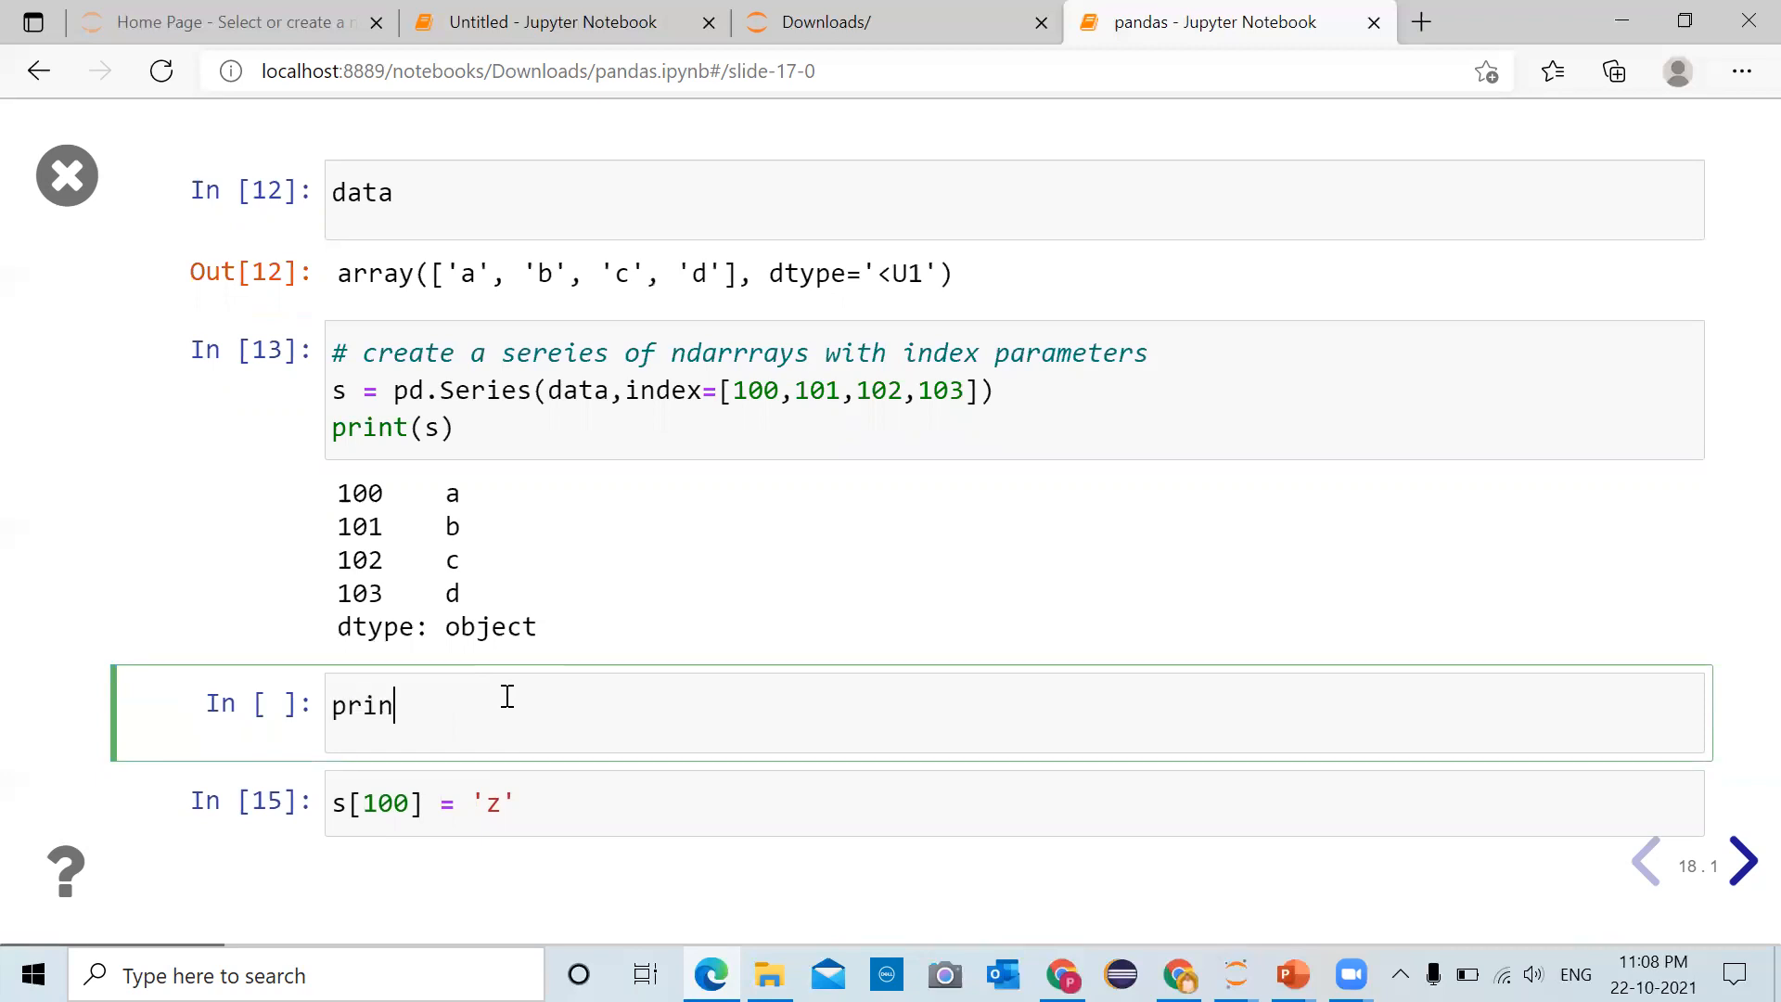
{"action": "type", "text": "t()"}
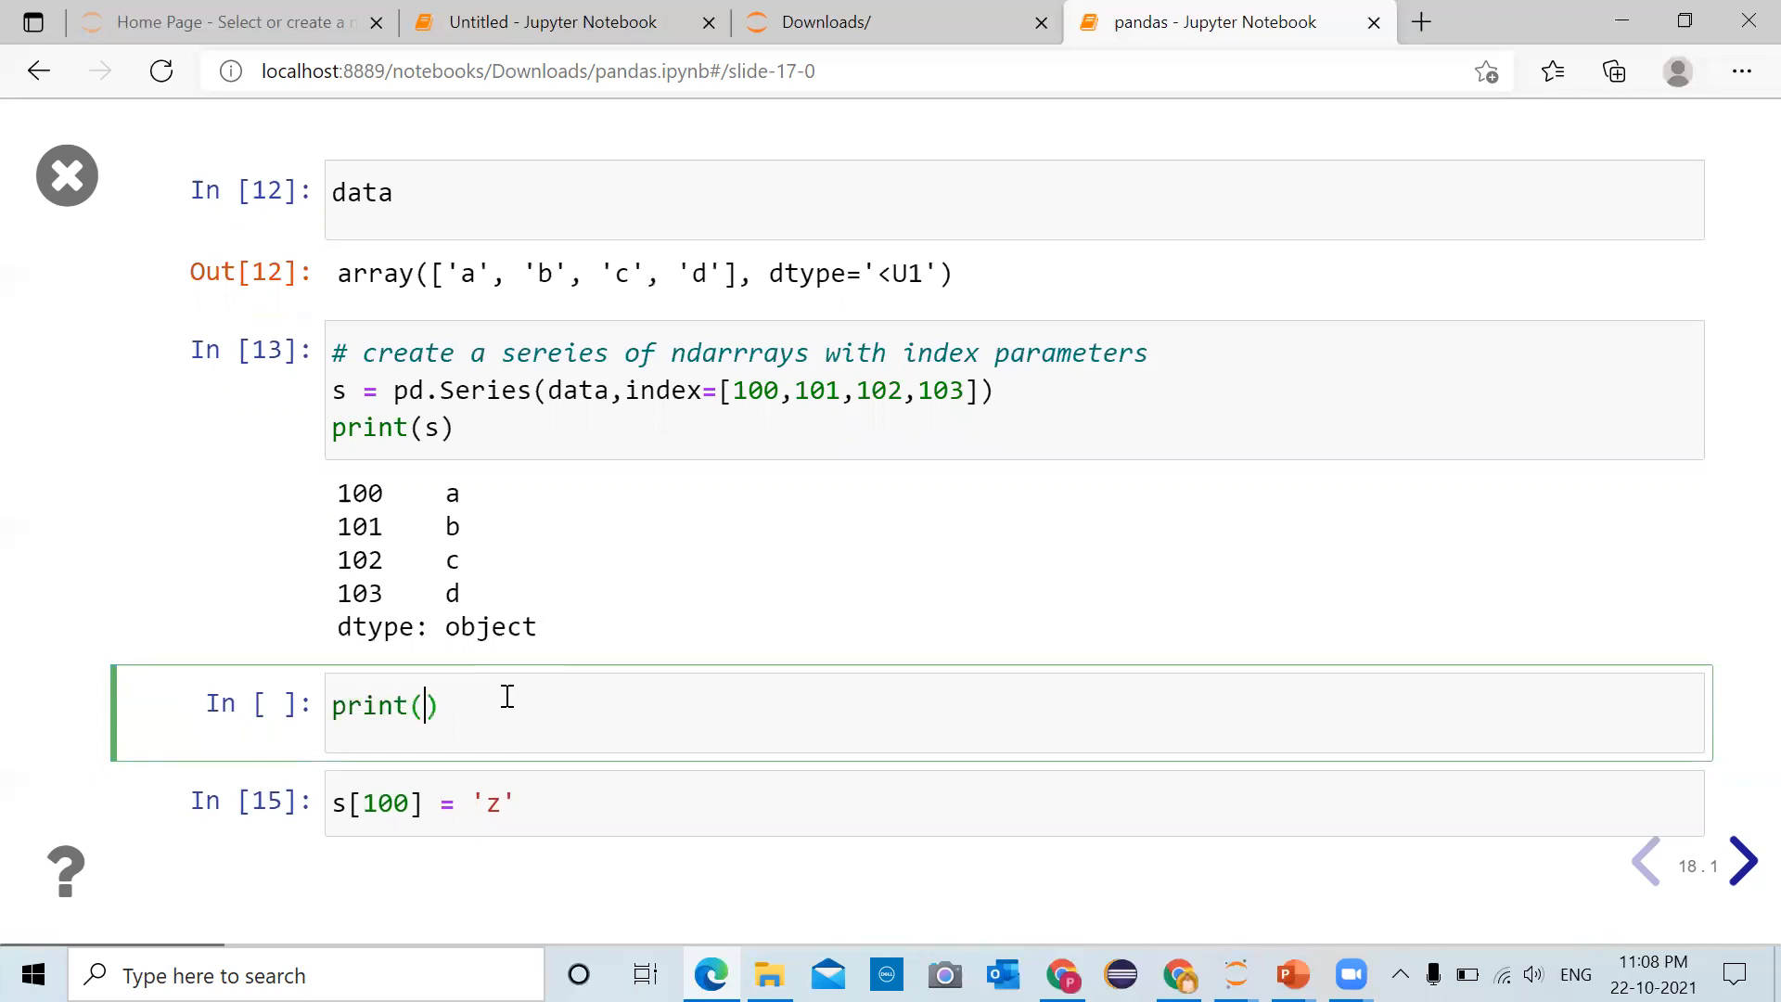
{"action": "key", "text": "shift+enter"}
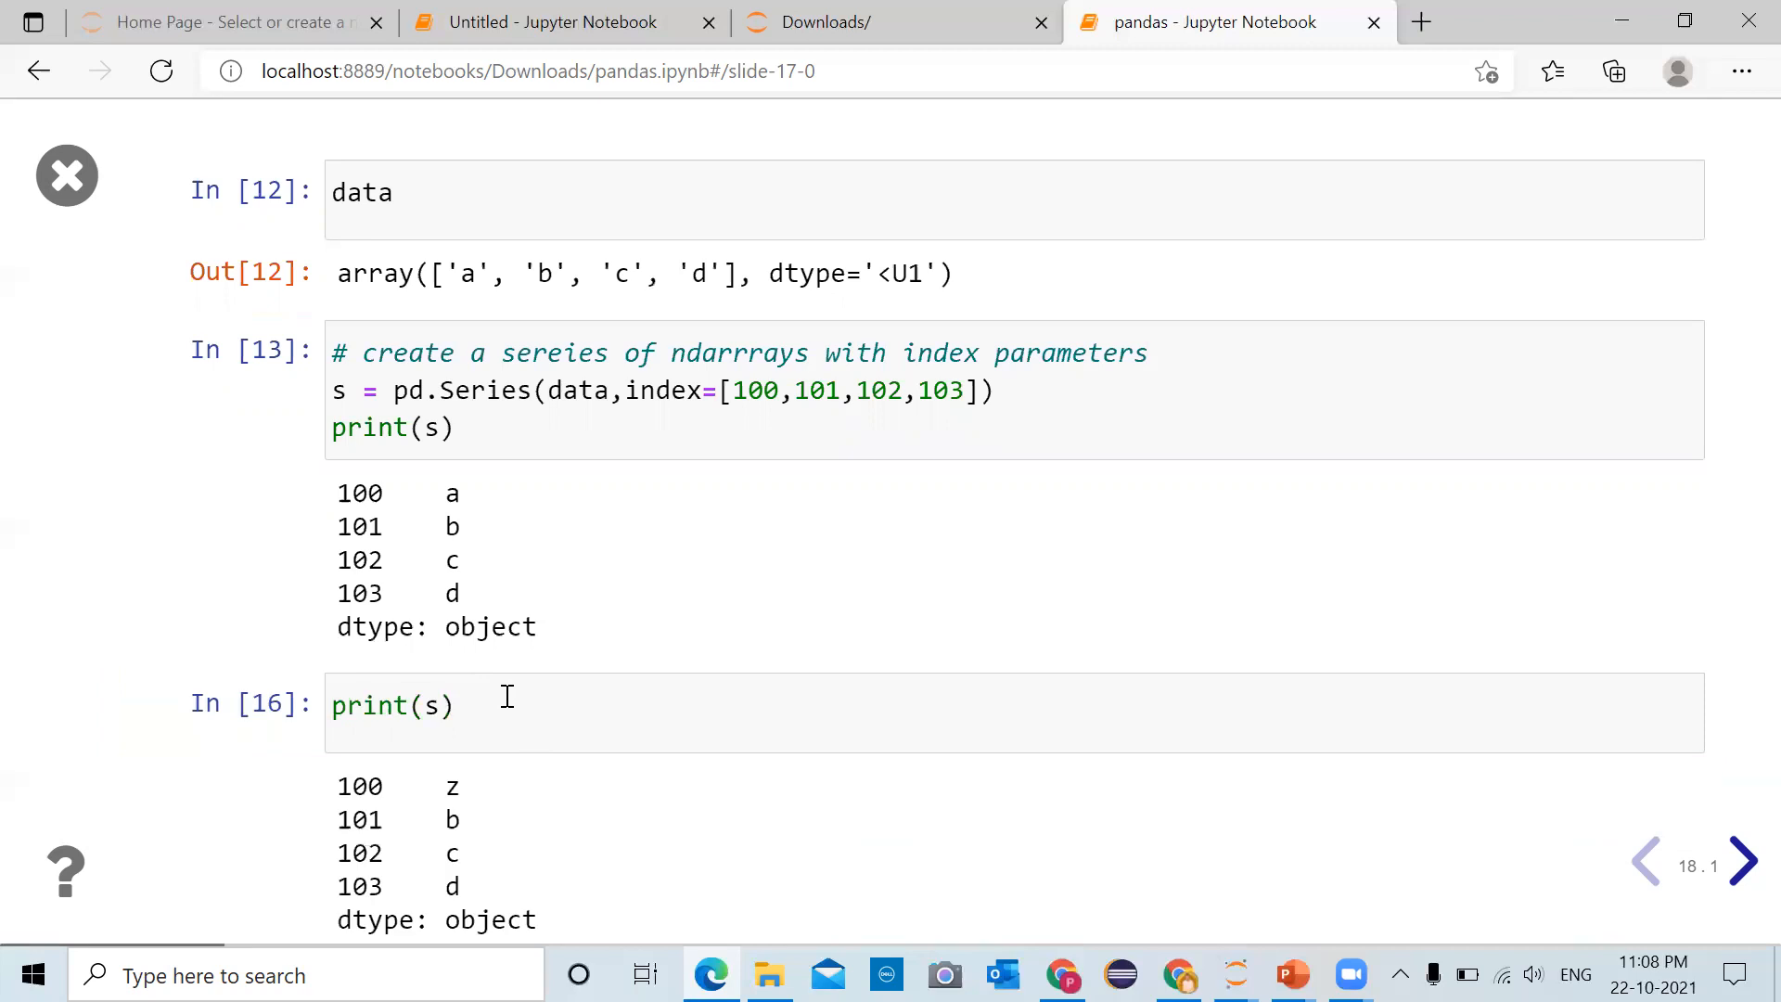
{"action": "mouse_move", "coordinate": [421, 788]}
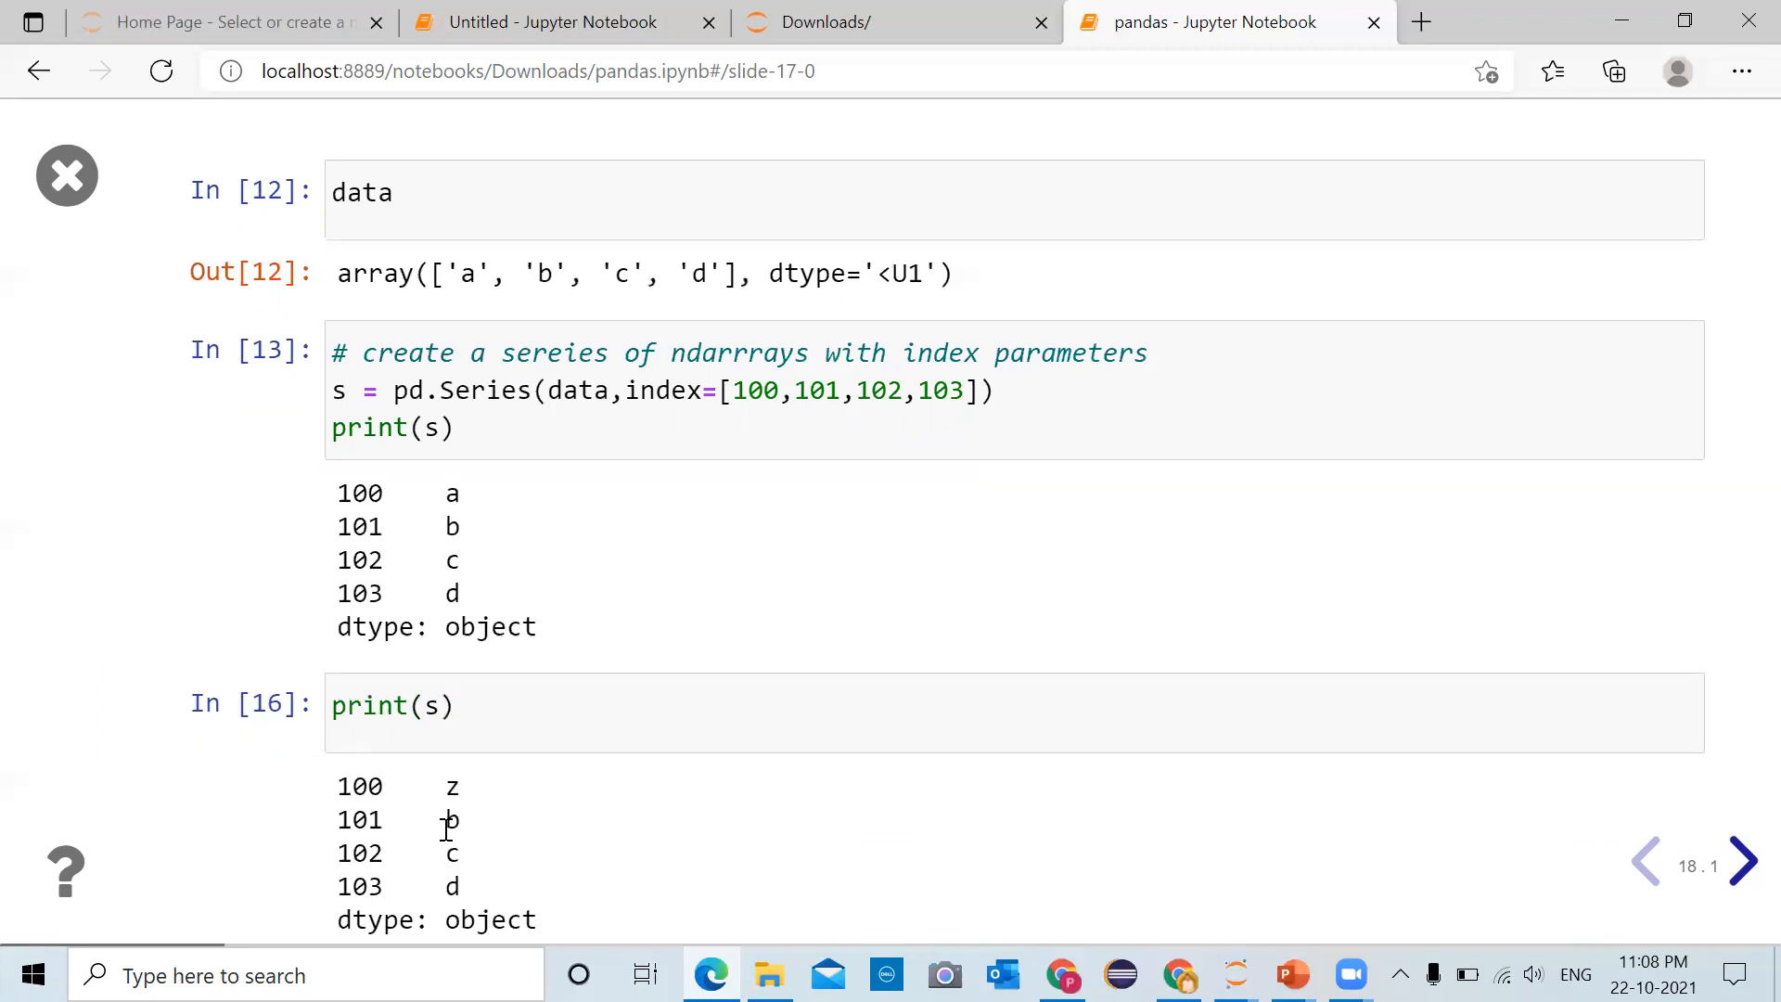
{"action": "mouse_move", "coordinate": [514, 866]}
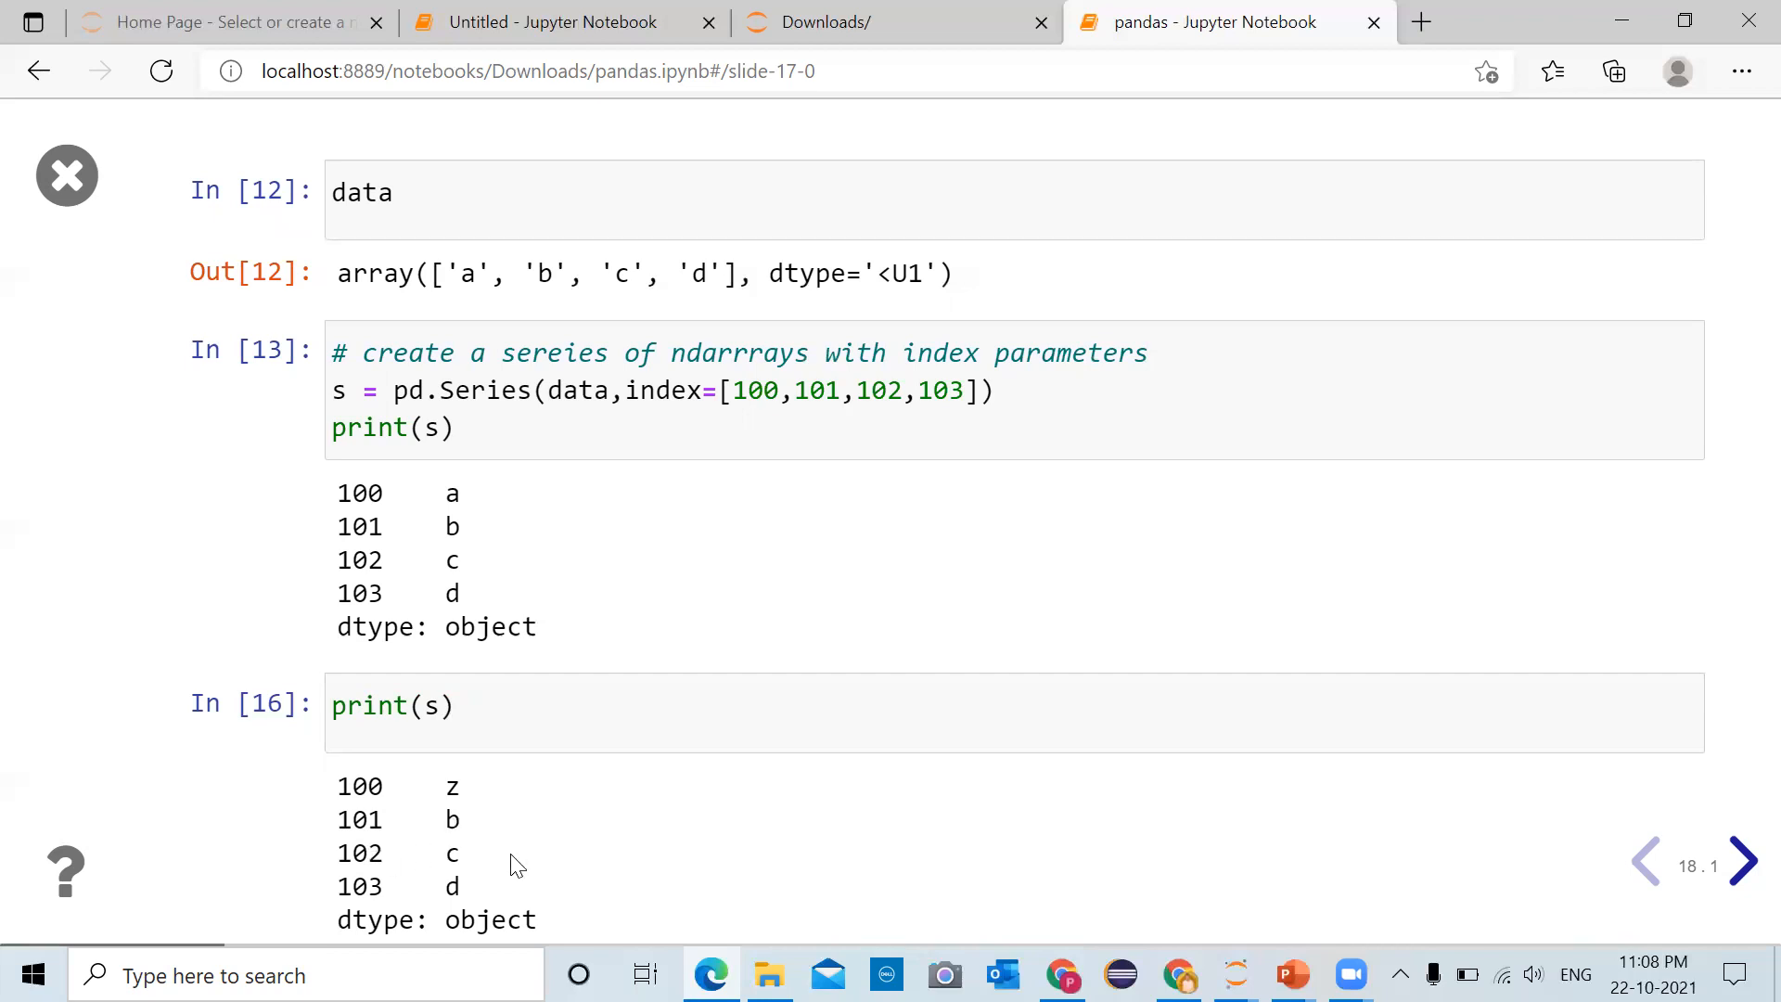
{"action": "mouse_move", "coordinate": [447, 889]}
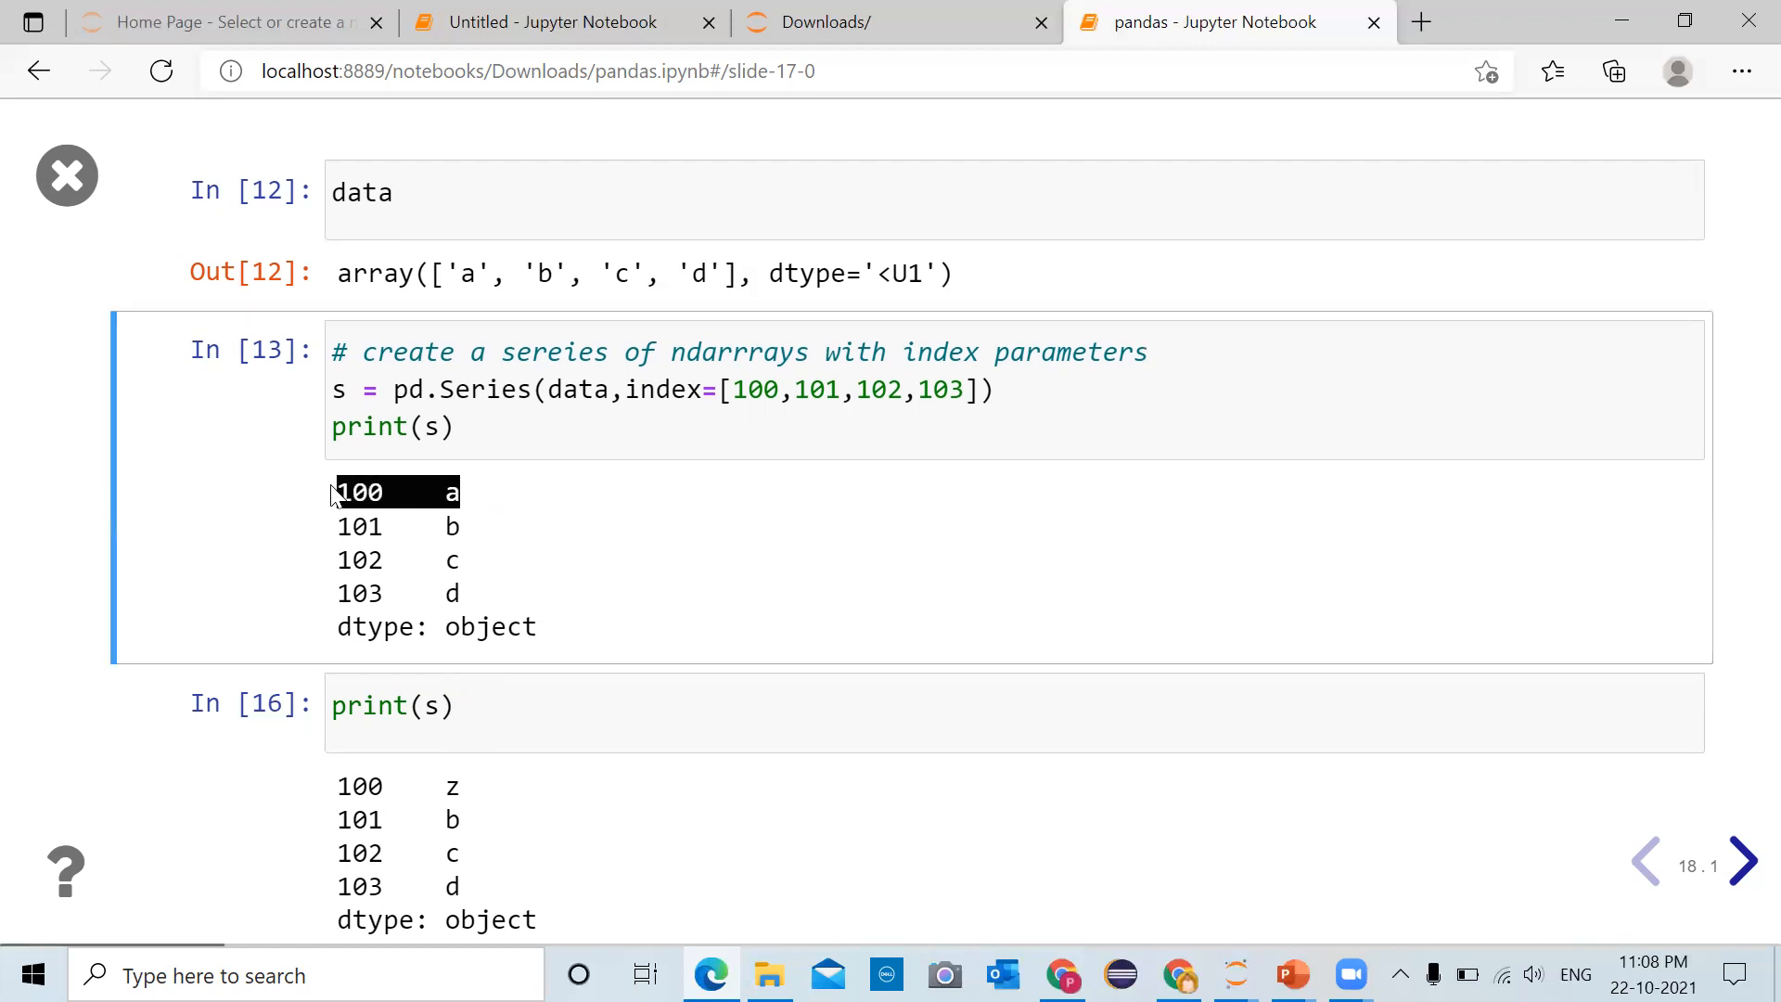
{"action": "mouse_move", "coordinate": [477, 796]}
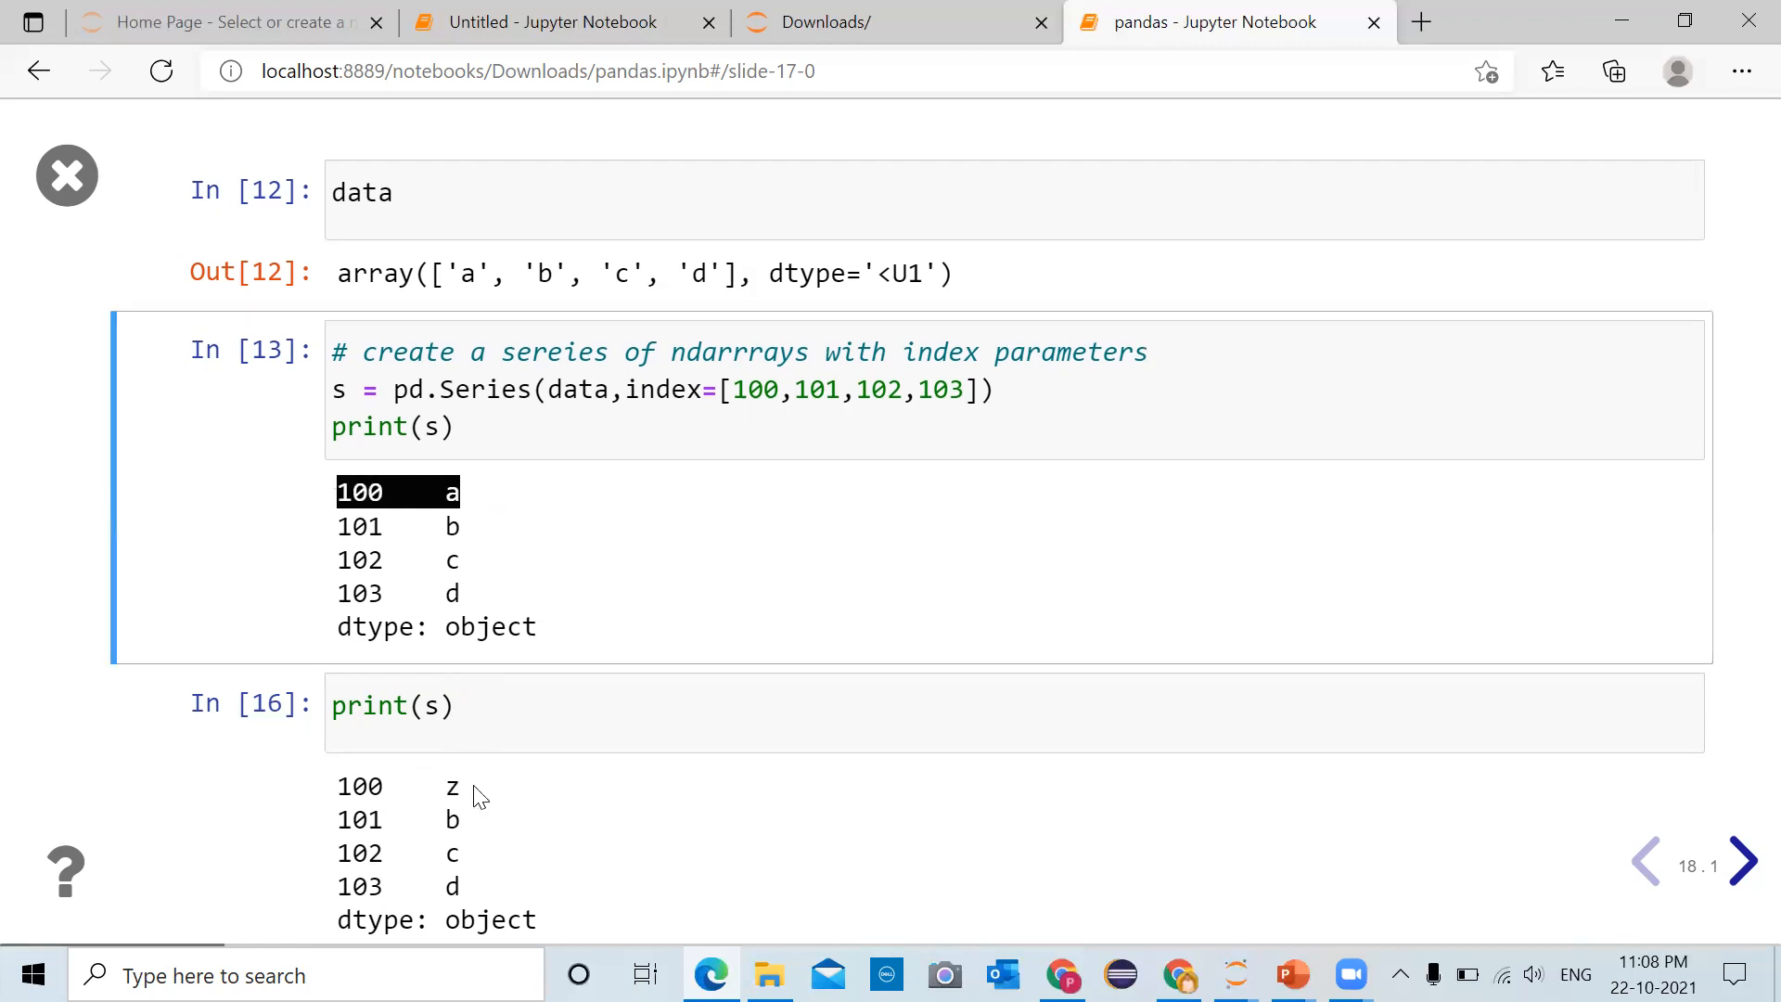
{"action": "left_click", "coordinate": [392, 705]}
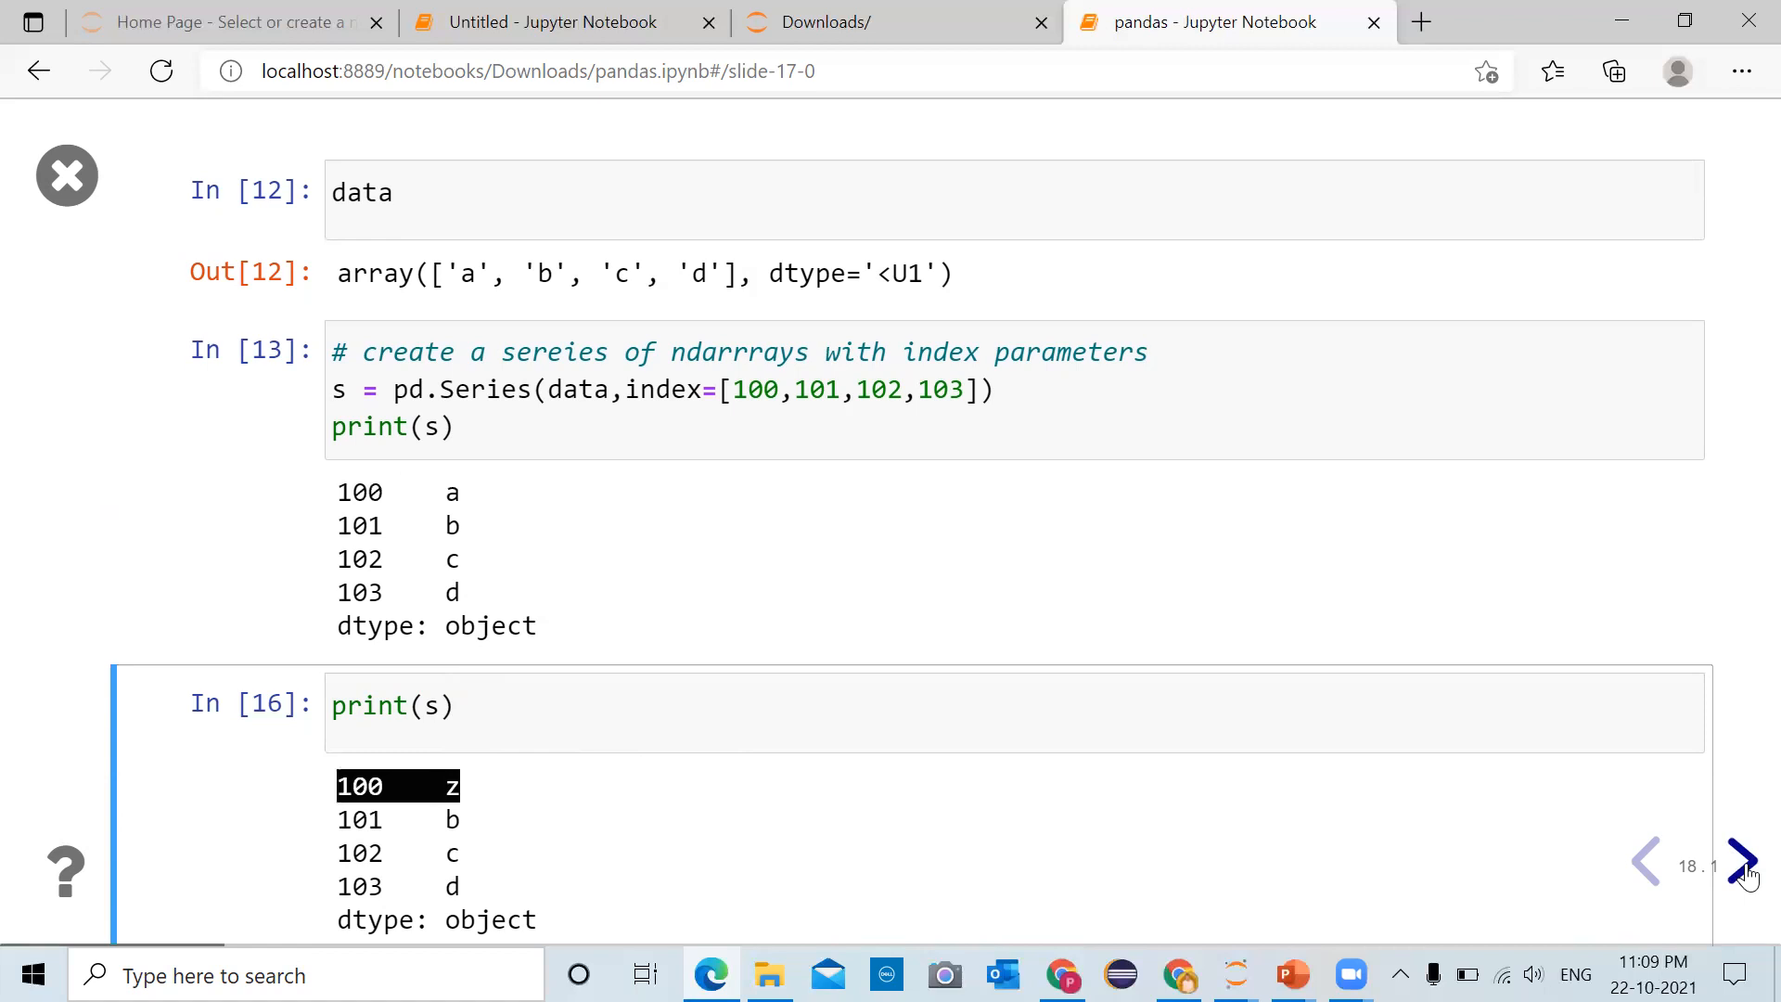
{"action": "mouse_move", "coordinate": [1044, 189]}
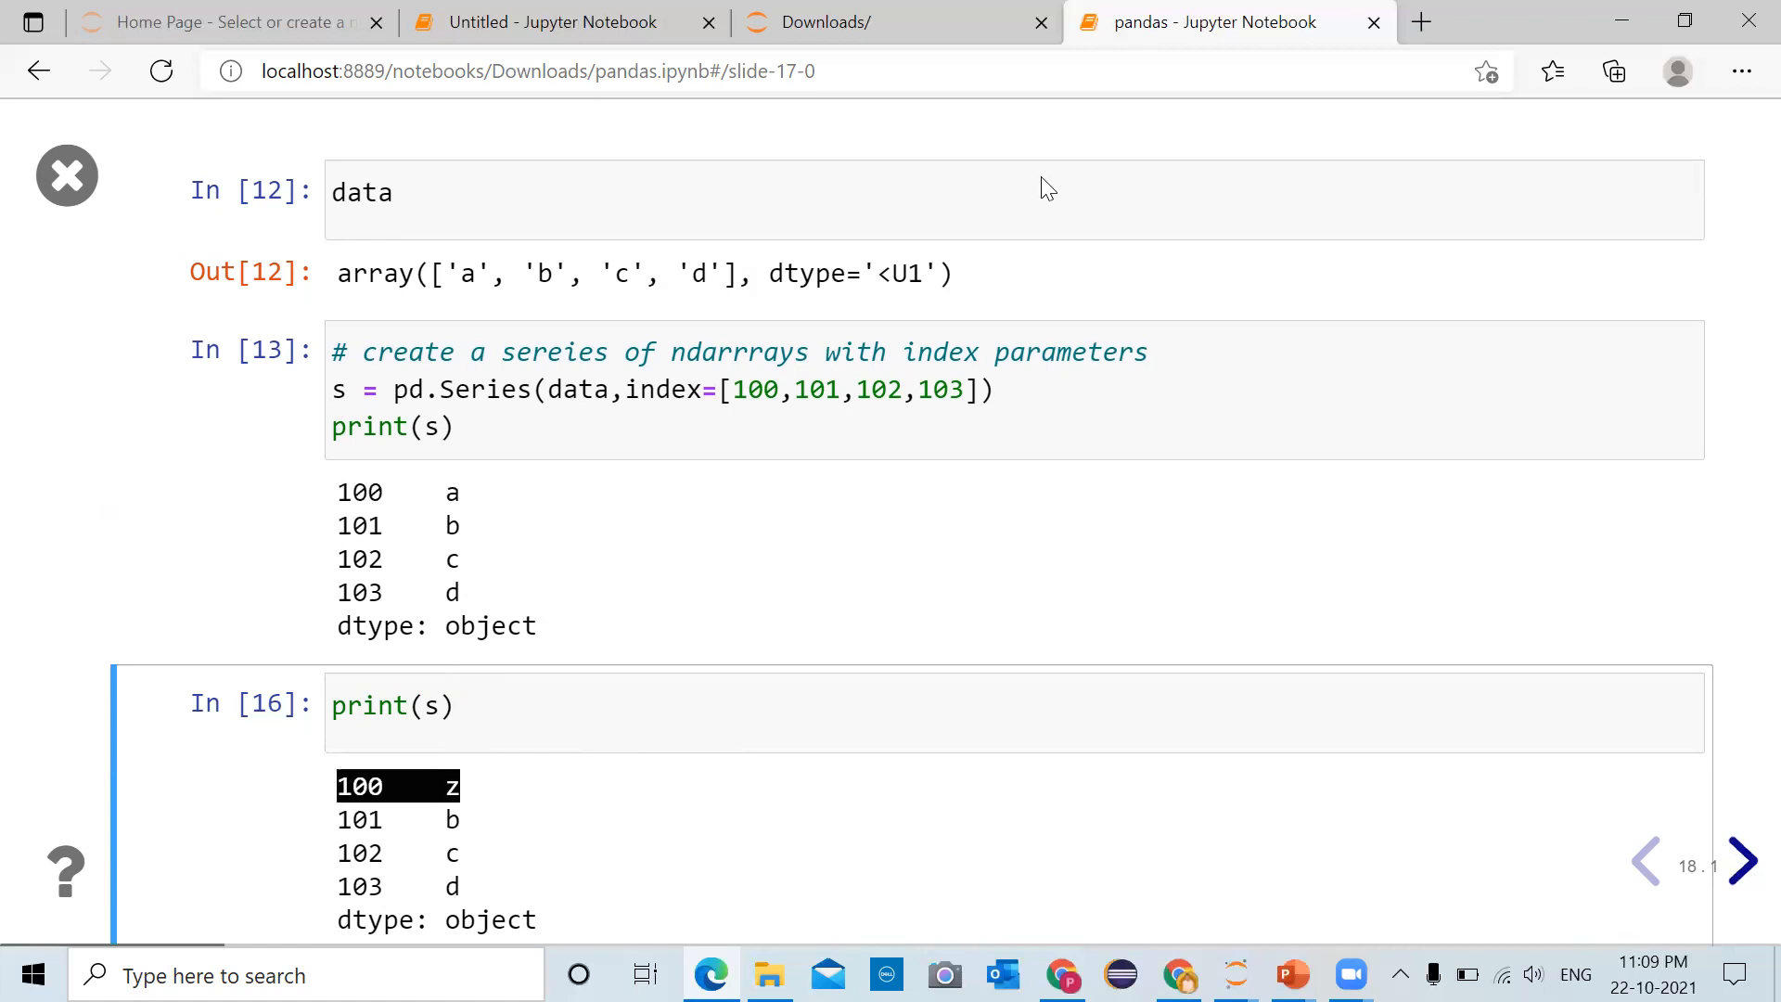